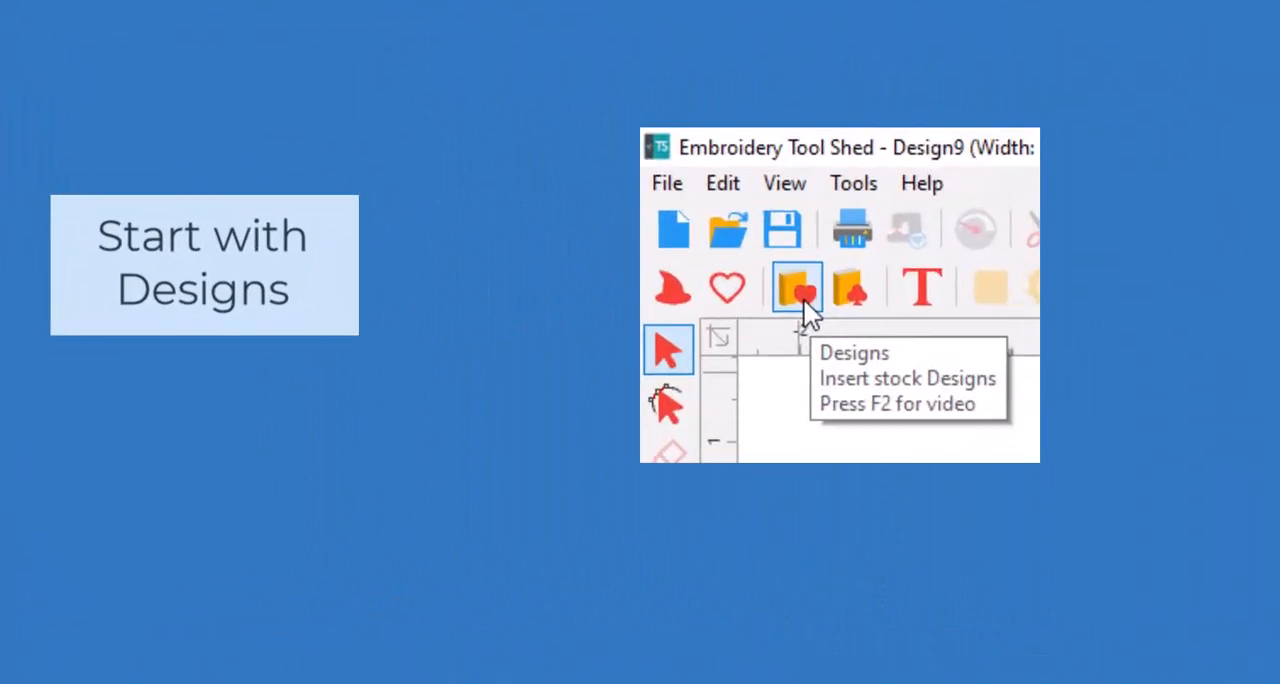
Browse the stock Designs catalog's Animals designs down the thumbnail list.
{"action": "left_click", "coordinate": [796, 288]}
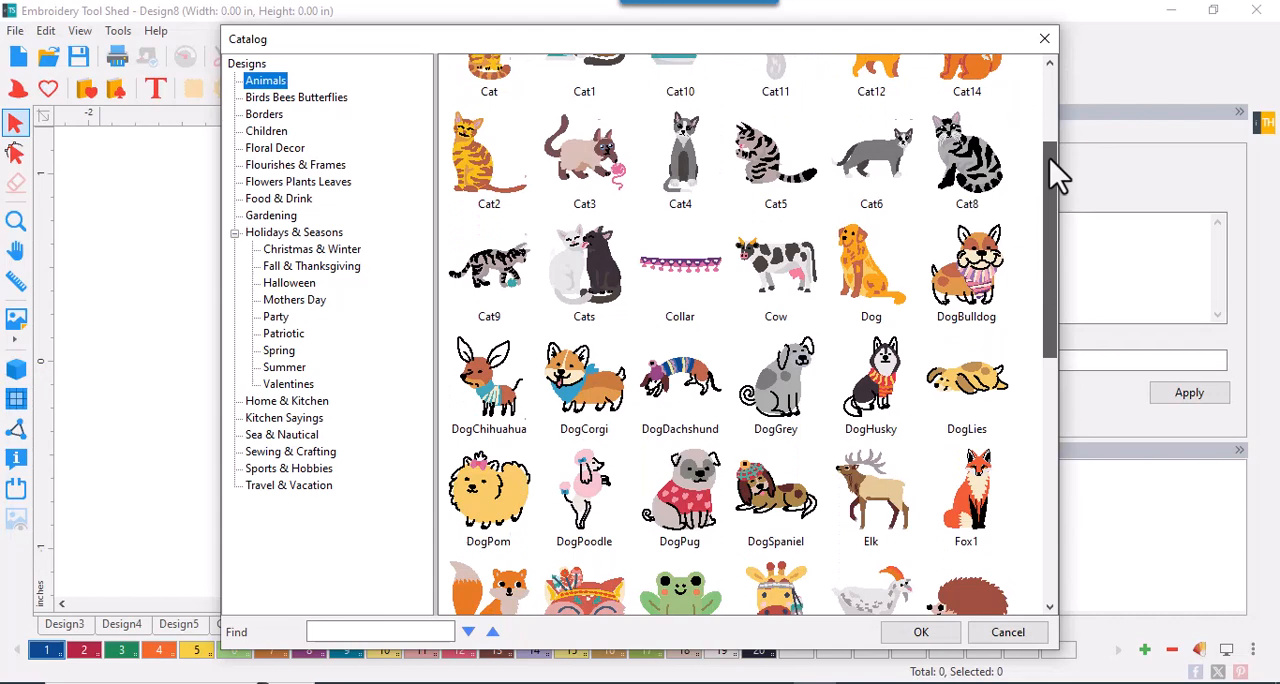
{"action": "scroll", "scroll_direction": "down", "scroll_amount": 3}
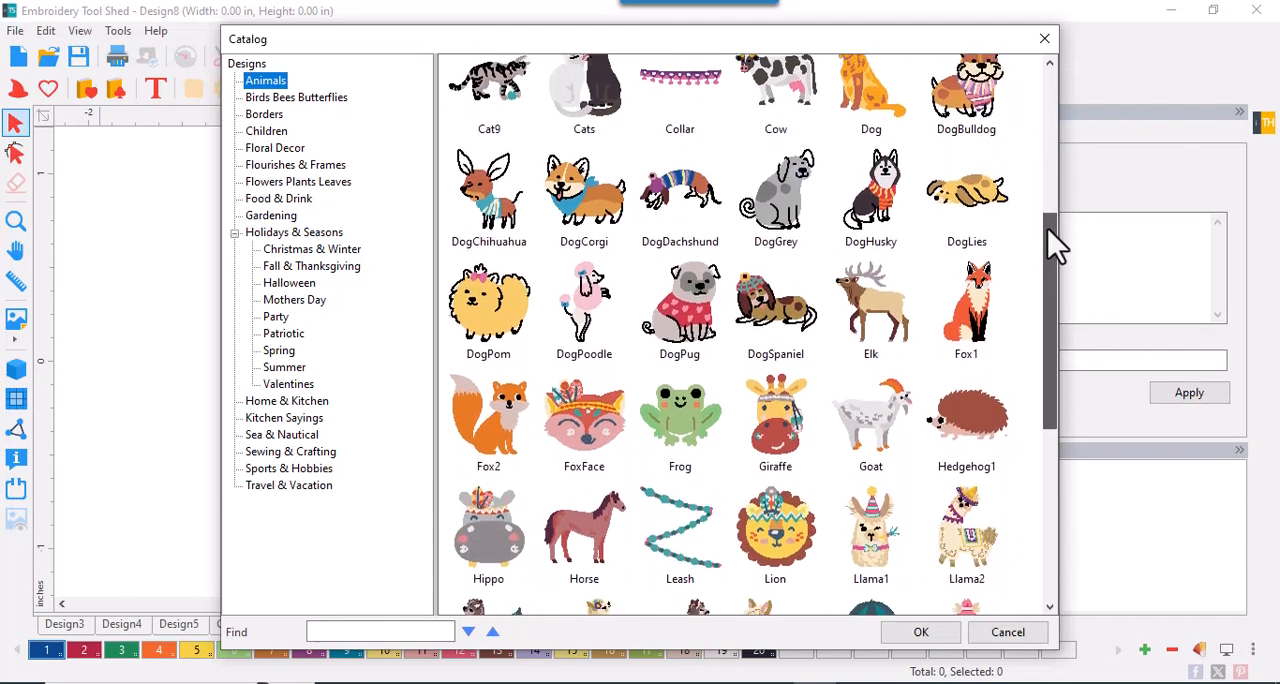
{"action": "scroll", "scroll_direction": "down", "scroll_amount": 3}
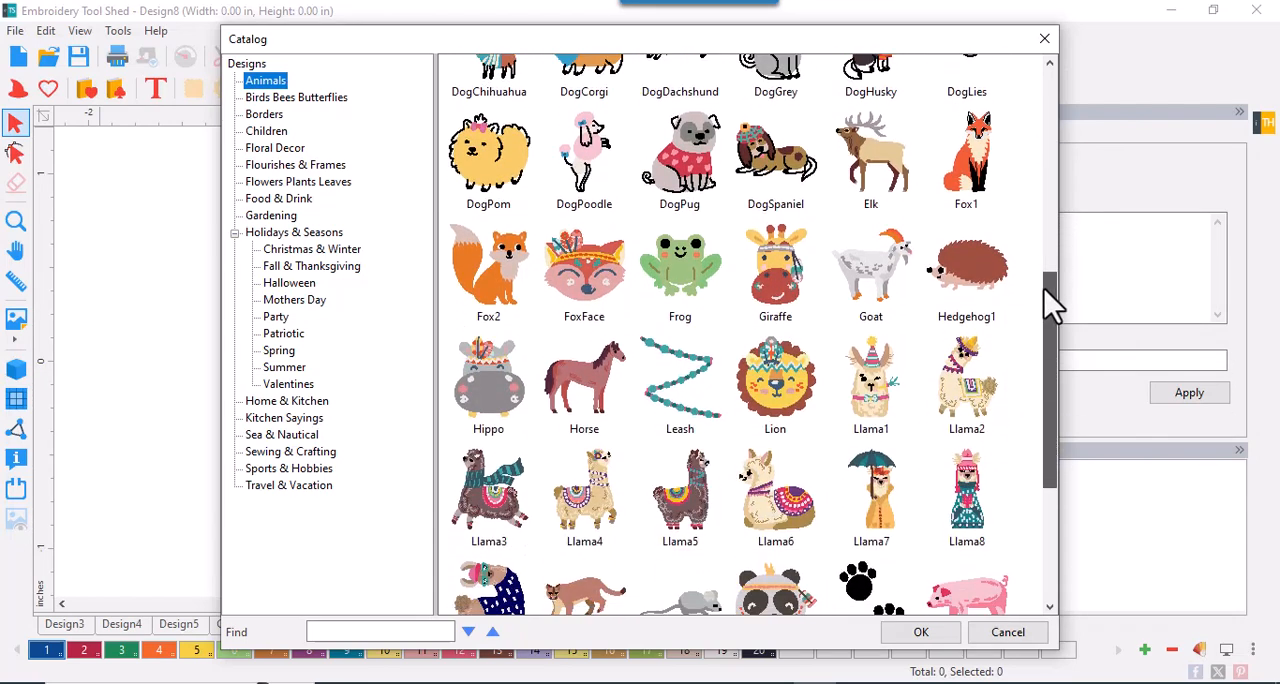
{"action": "scroll", "scroll_direction": "down", "scroll_amount": 3}
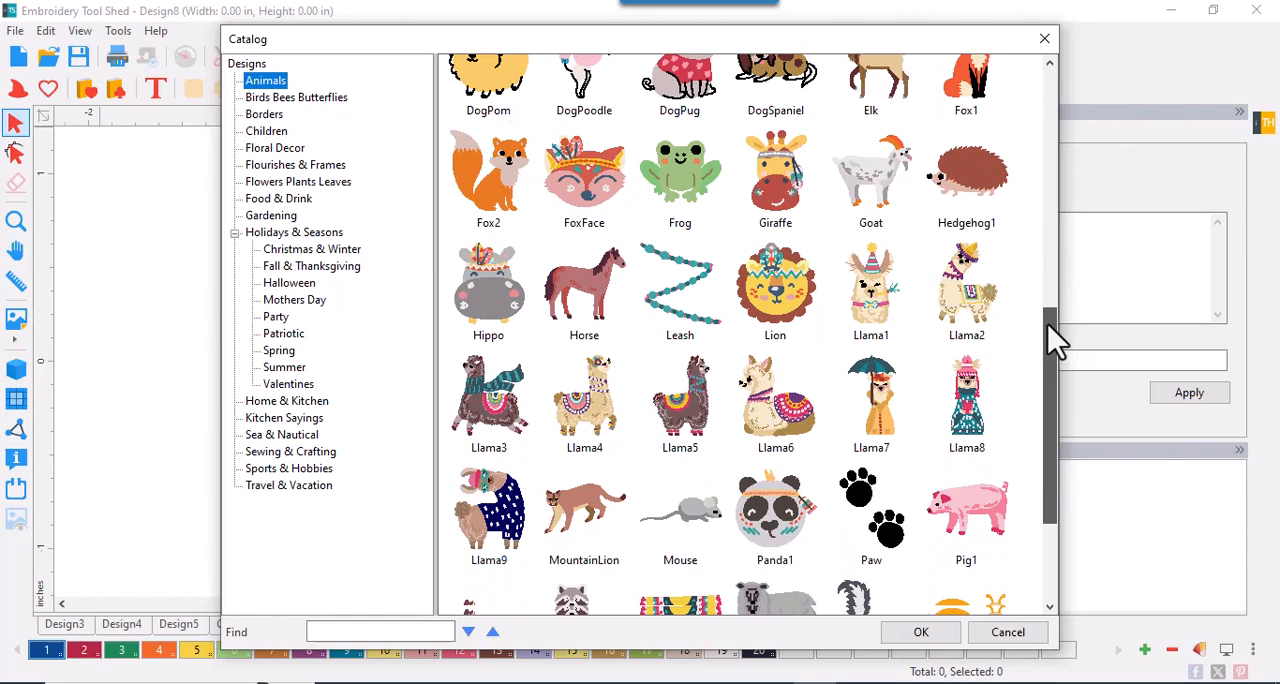
{"action": "scroll", "scroll_direction": "down", "scroll_amount": 3}
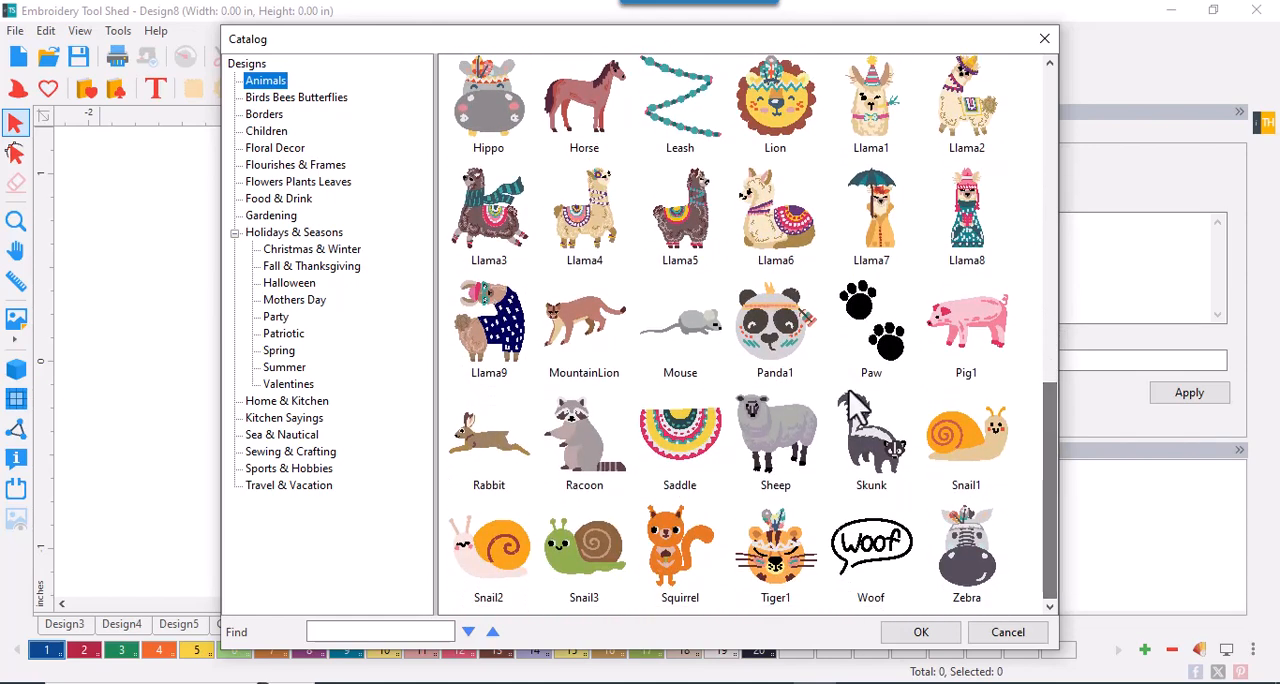
Look through the Birds Bees Butterflies designs.
{"action": "left_click", "coordinate": [296, 96]}
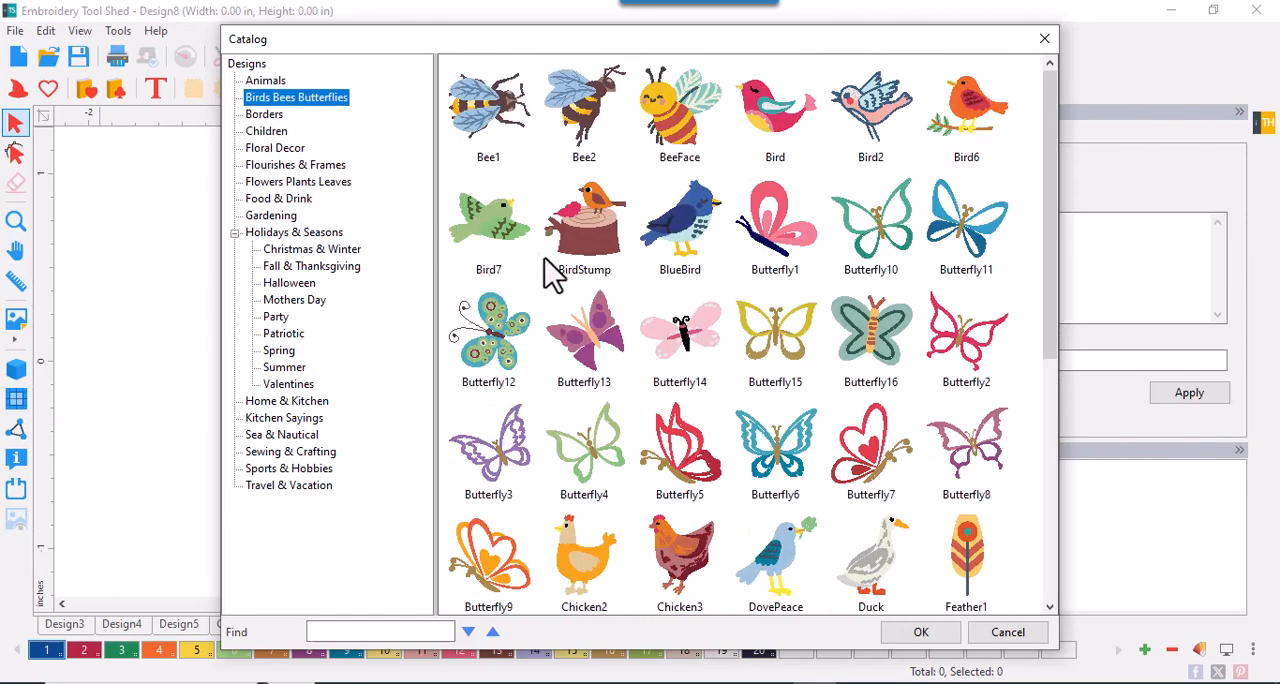
{"action": "scroll", "scroll_direction": "down", "scroll_amount": 3}
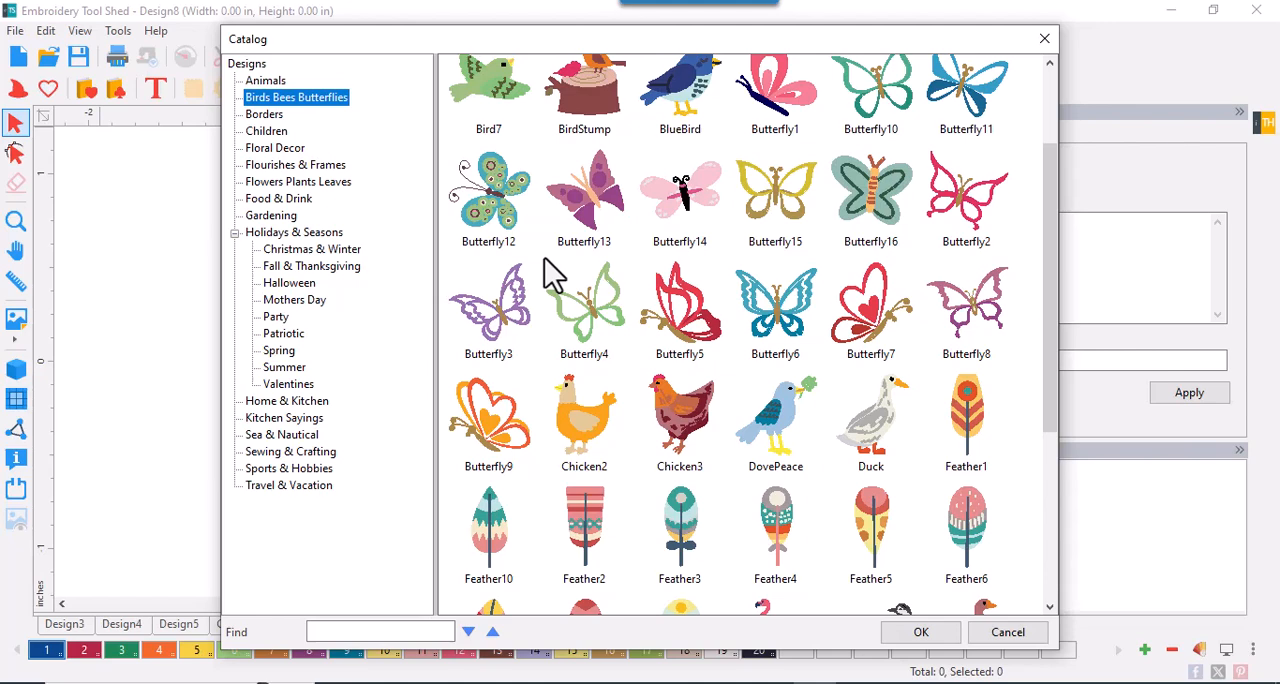
{"action": "scroll", "scroll_direction": "down", "scroll_amount": 3}
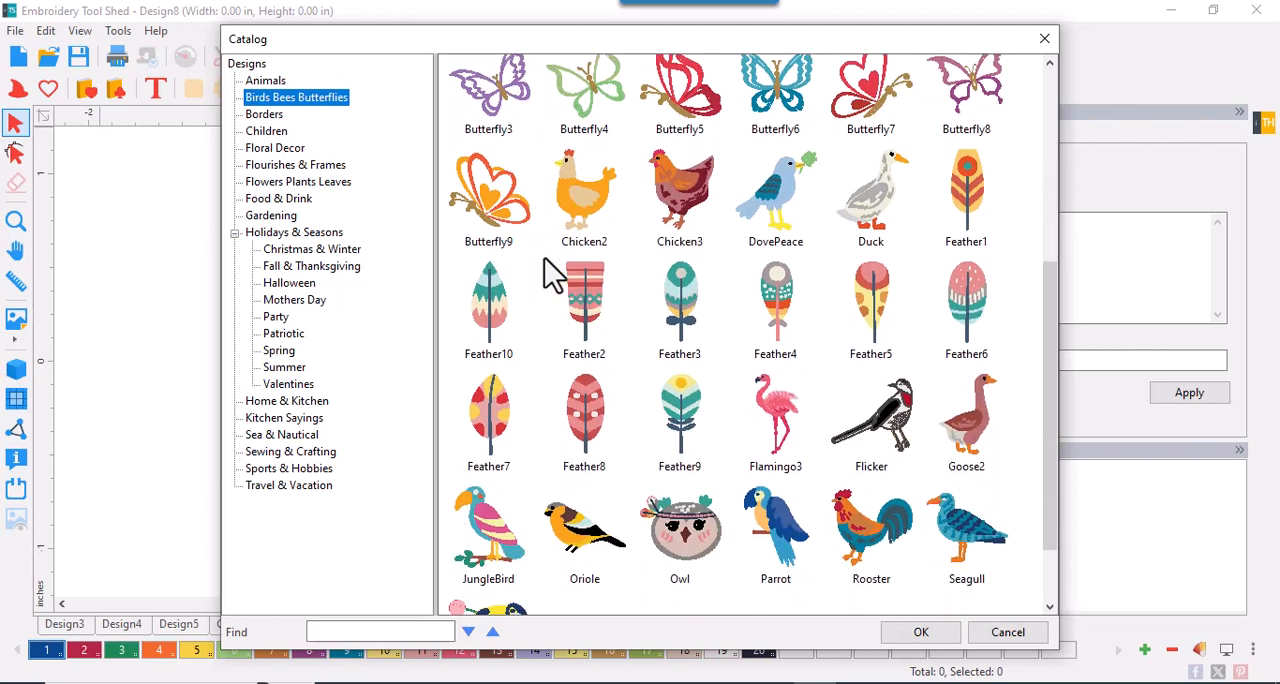
{"action": "scroll", "scroll_direction": "down", "scroll_amount": 3}
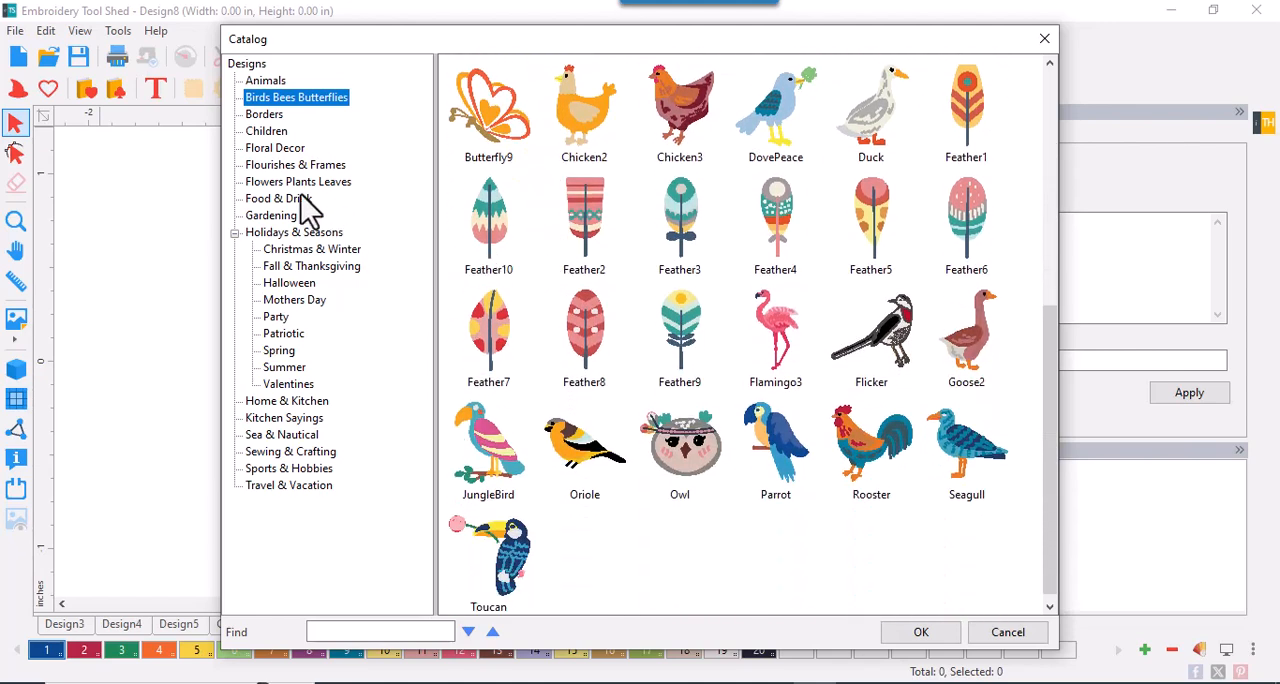
Look through the Borders and then the Children designs.
{"action": "left_click", "coordinate": [264, 114]}
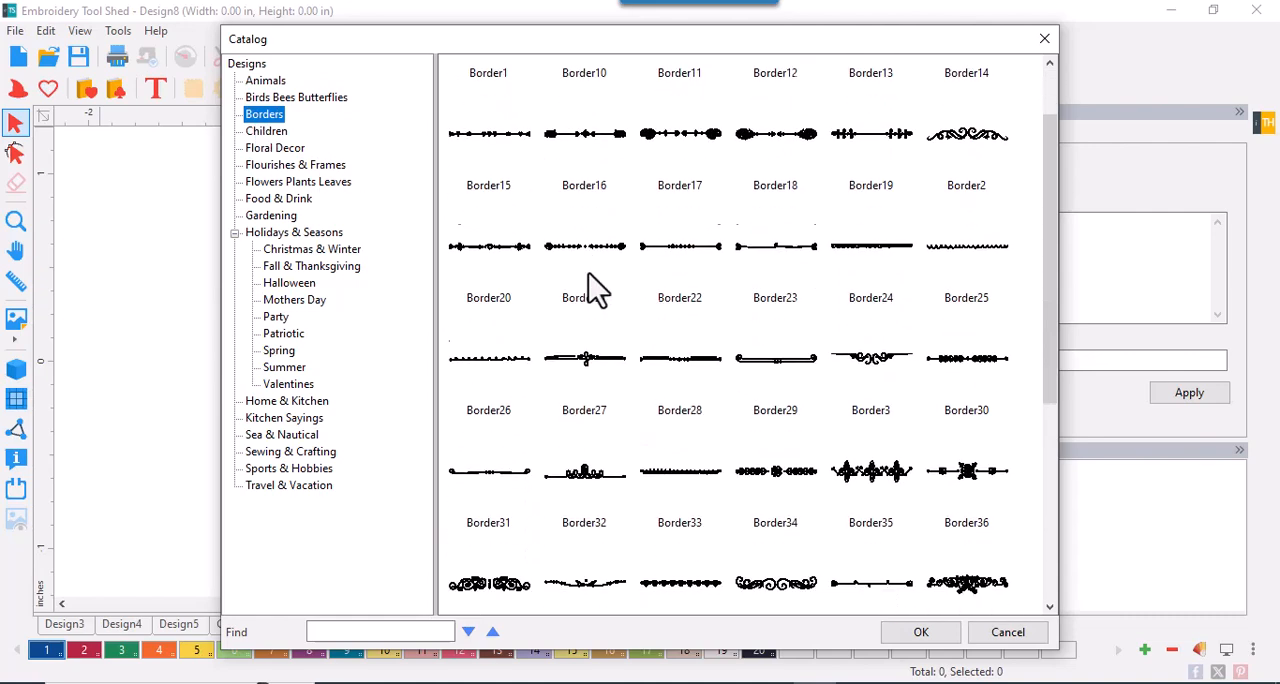
{"action": "scroll", "scroll_direction": "down", "scroll_amount": 3}
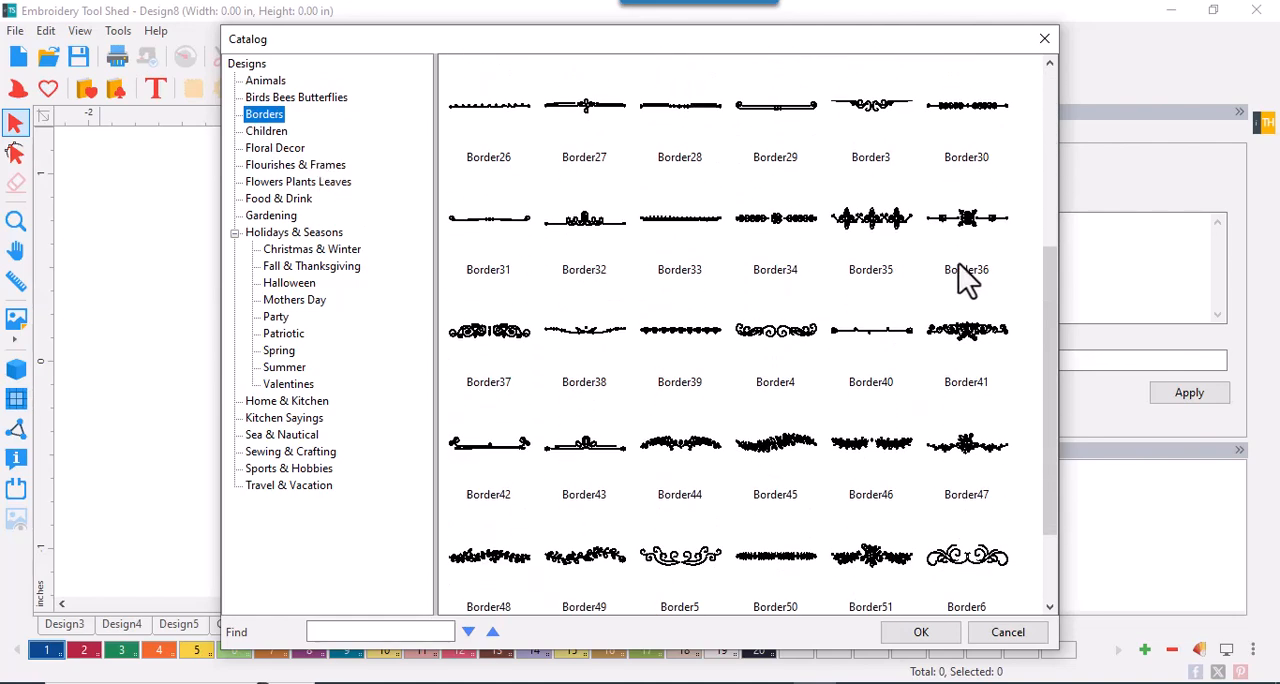
{"action": "scroll", "scroll_direction": "down", "scroll_amount": 3}
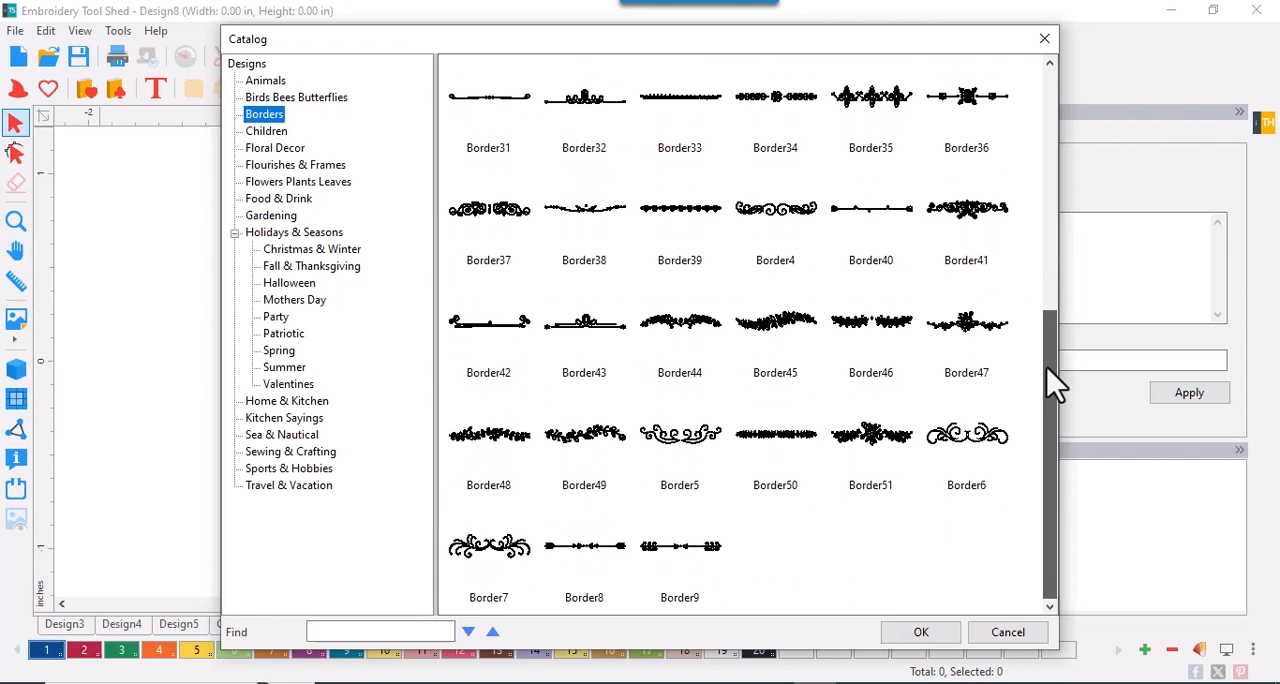
{"action": "left_click", "coordinate": [266, 130]}
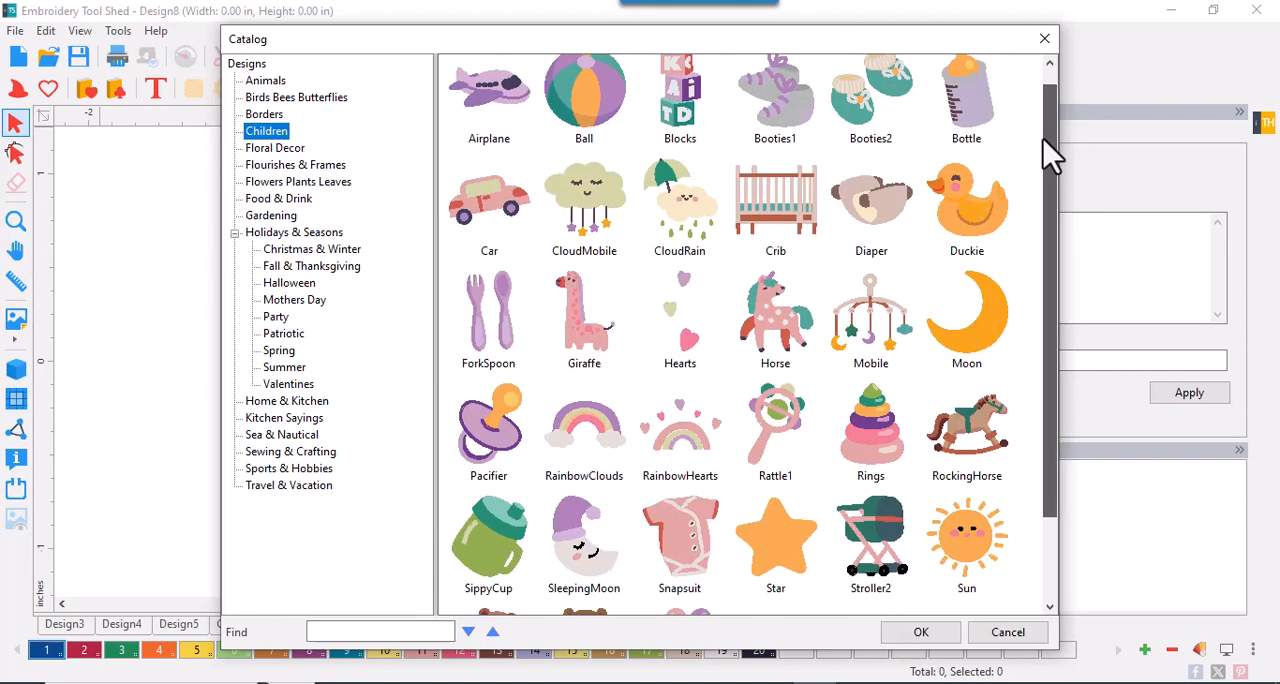
{"action": "scroll", "scroll_direction": "down", "scroll_amount": 3}
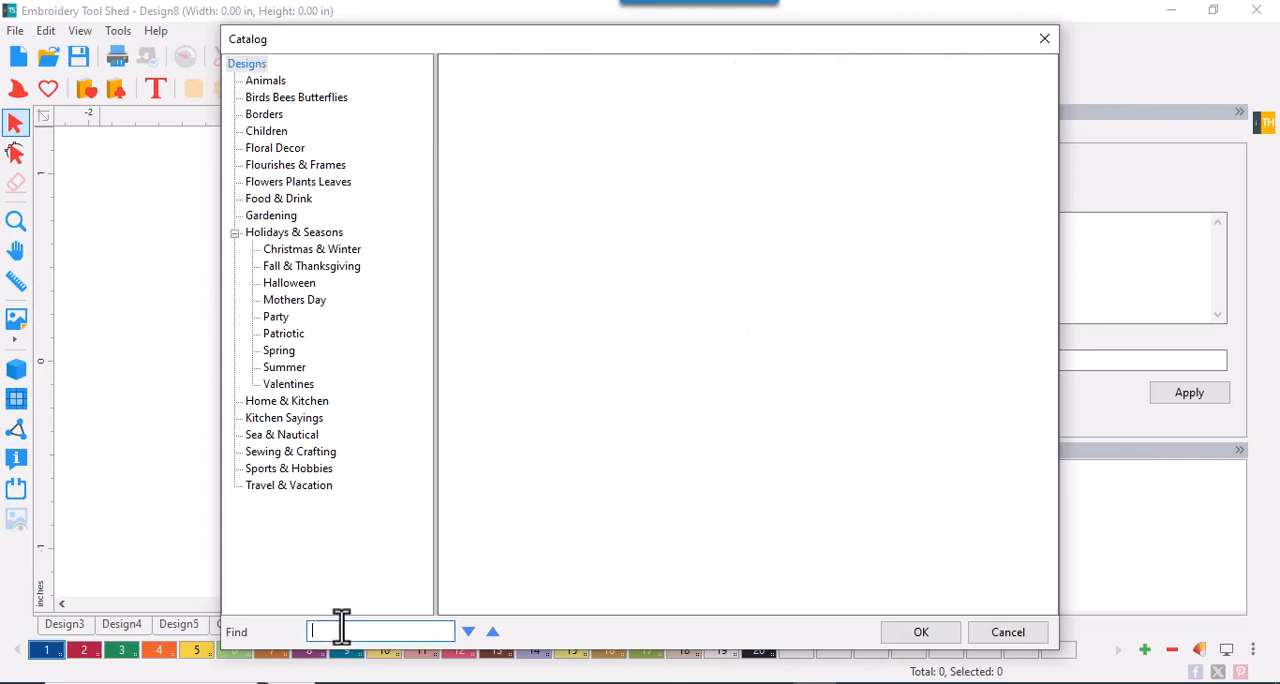
Find the first designs matching 'Heart' and step through the early matches.
{"action": "type", "text": "Heart"}
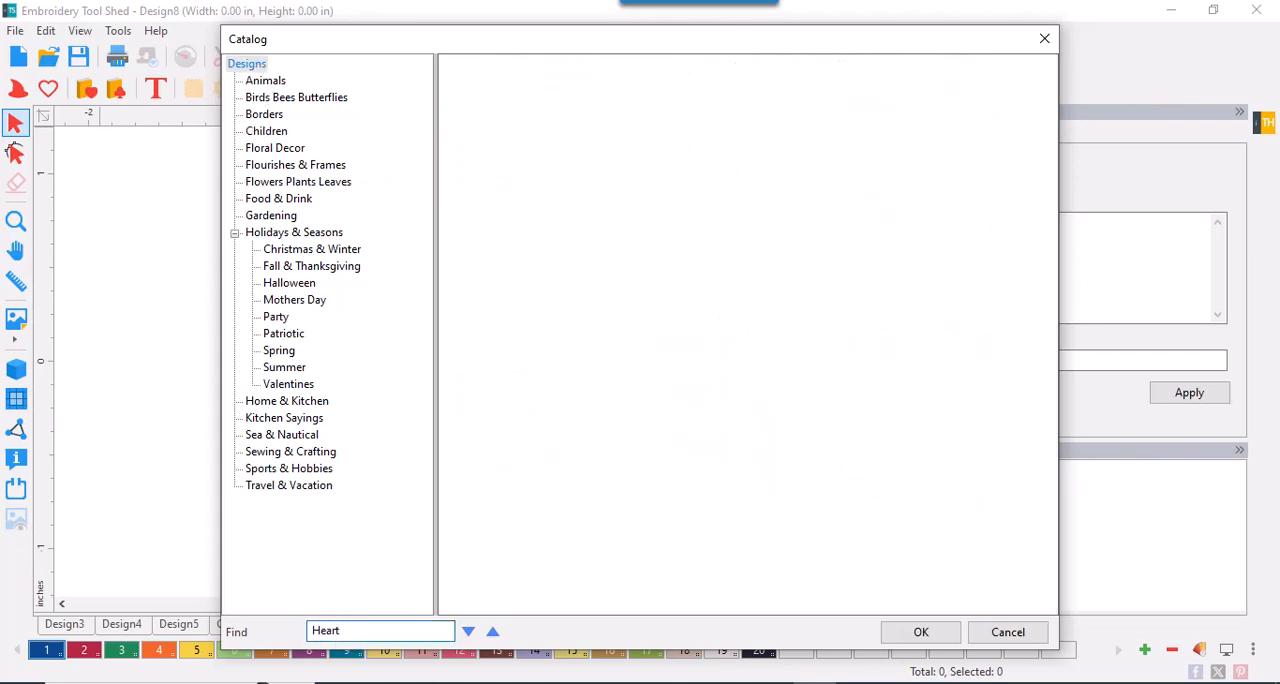
{"action": "left_click", "coordinate": [266, 132]}
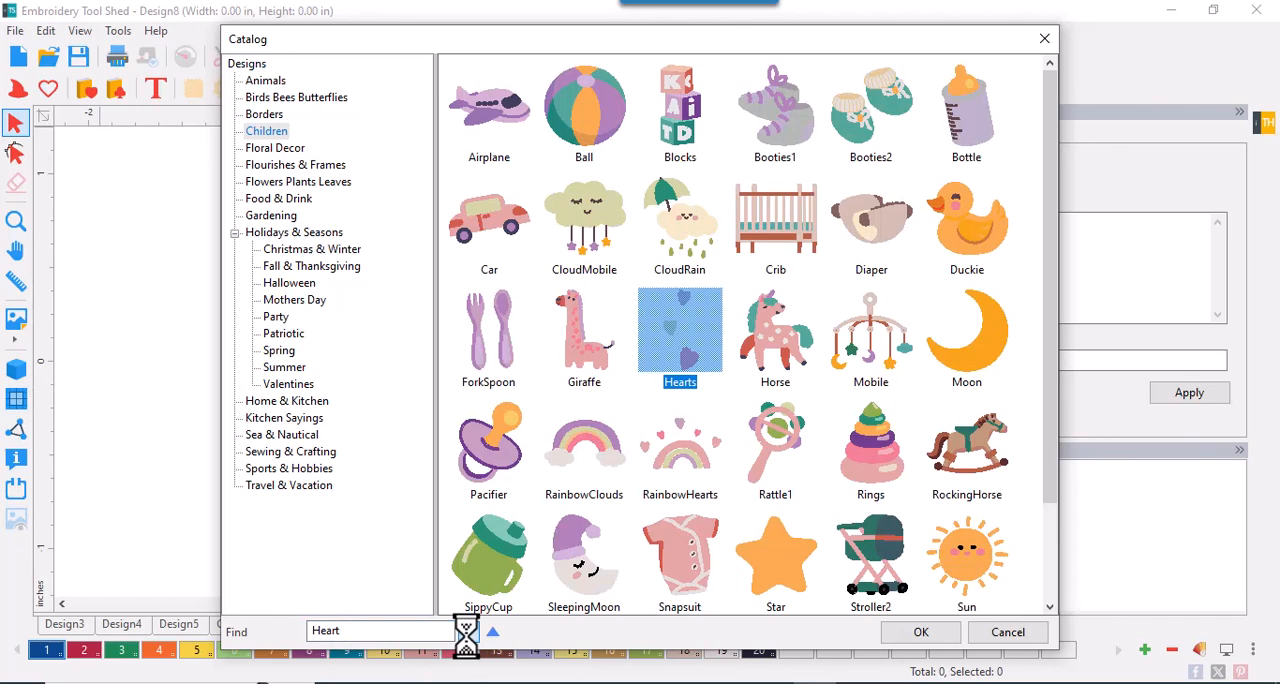
{"action": "left_click", "coordinate": [468, 632]}
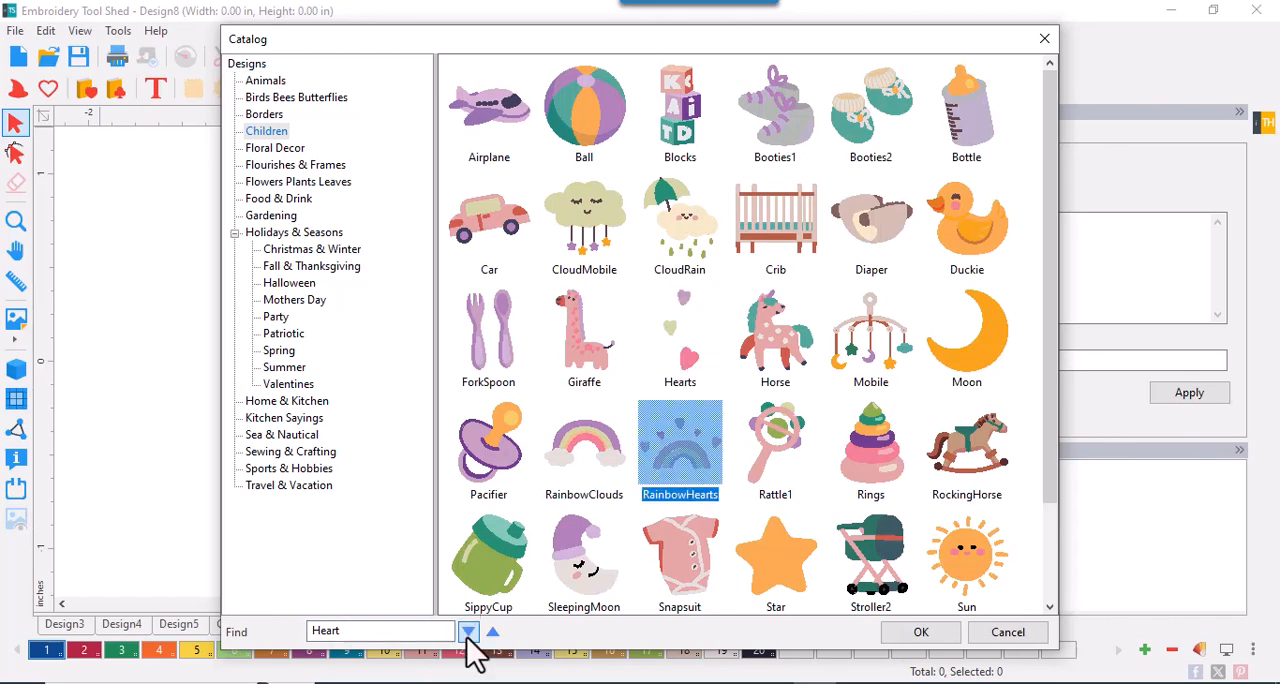
{"action": "left_click", "coordinate": [296, 164]}
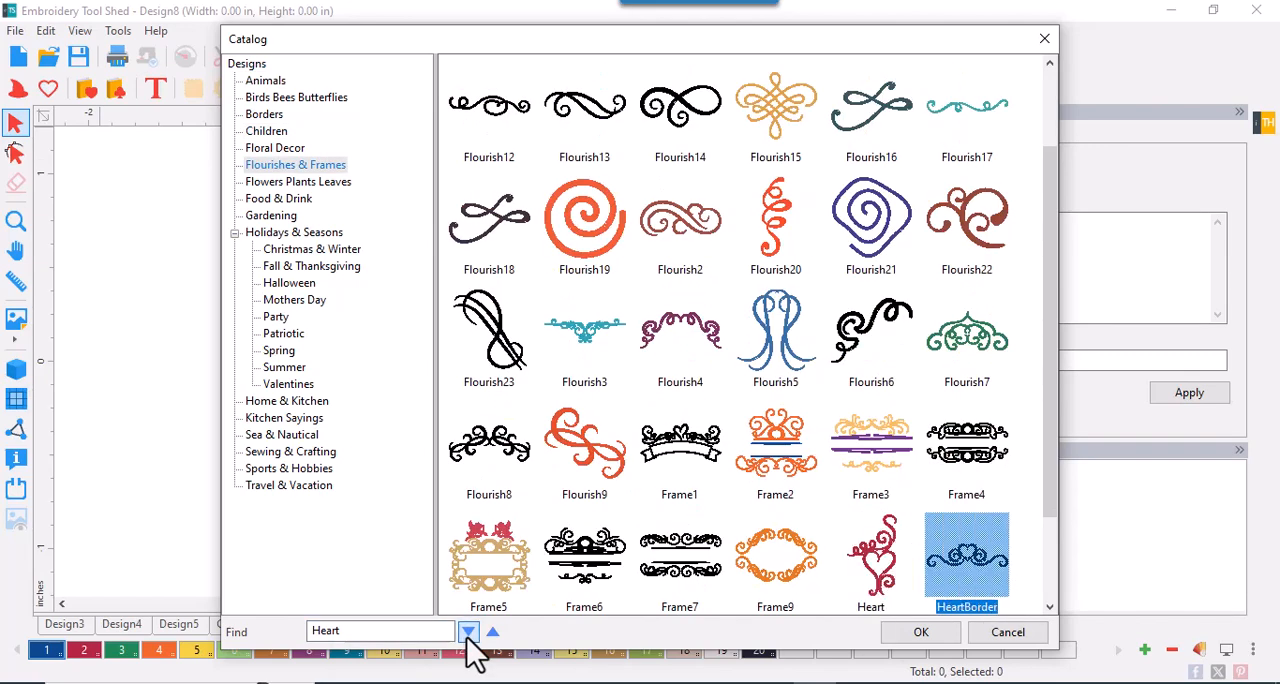
{"action": "scroll", "scroll_direction": "down", "scroll_amount": 3}
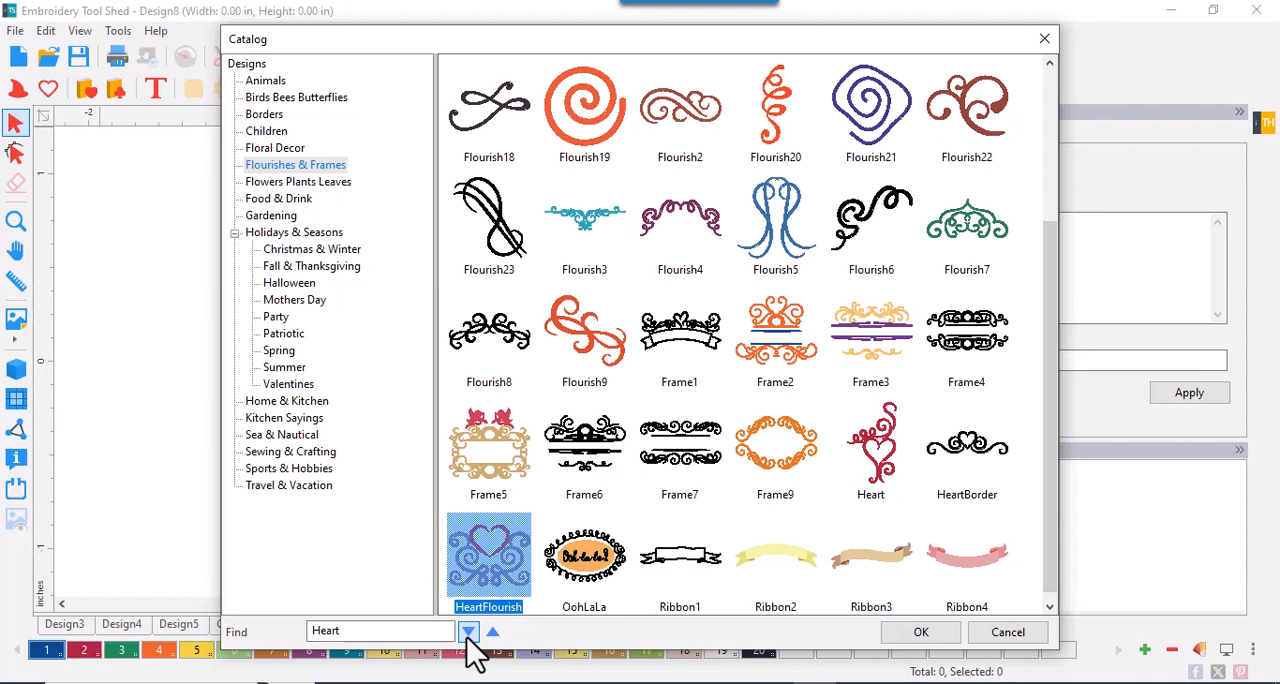
Continue through the Heart matches until reaching ArrowHeart among the Valentines designs.
{"action": "left_click", "coordinate": [278, 198]}
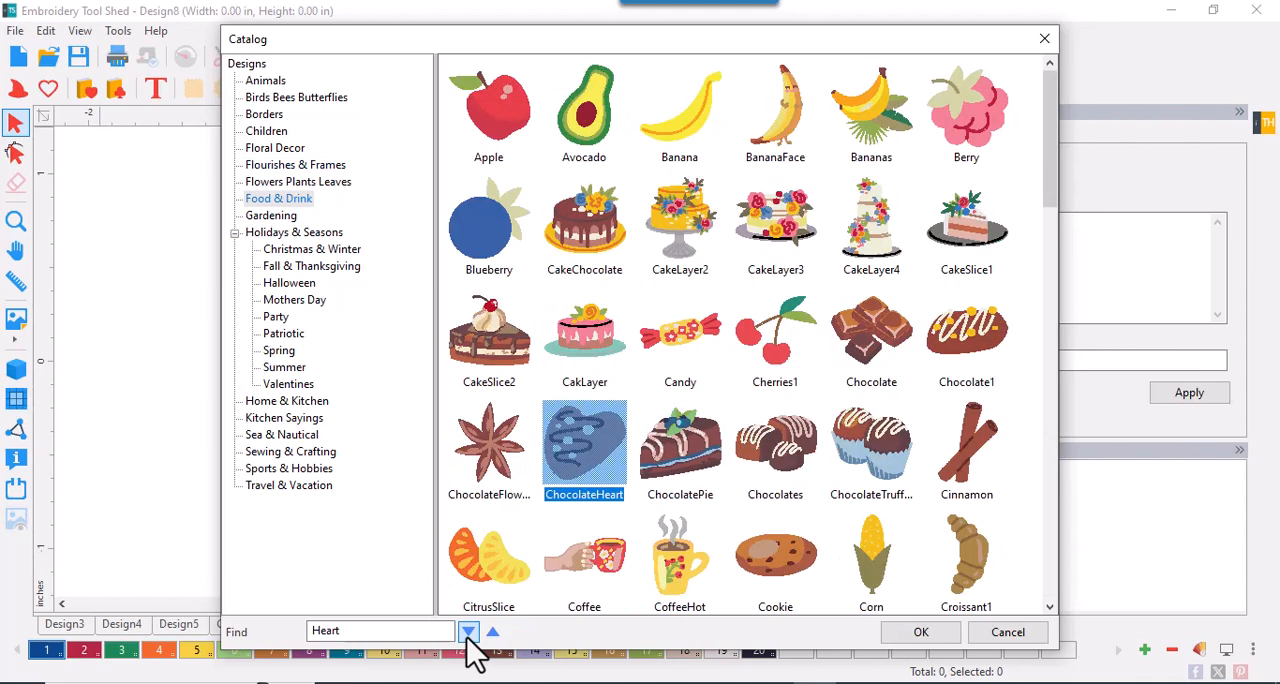
{"action": "left_click", "coordinate": [312, 264]}
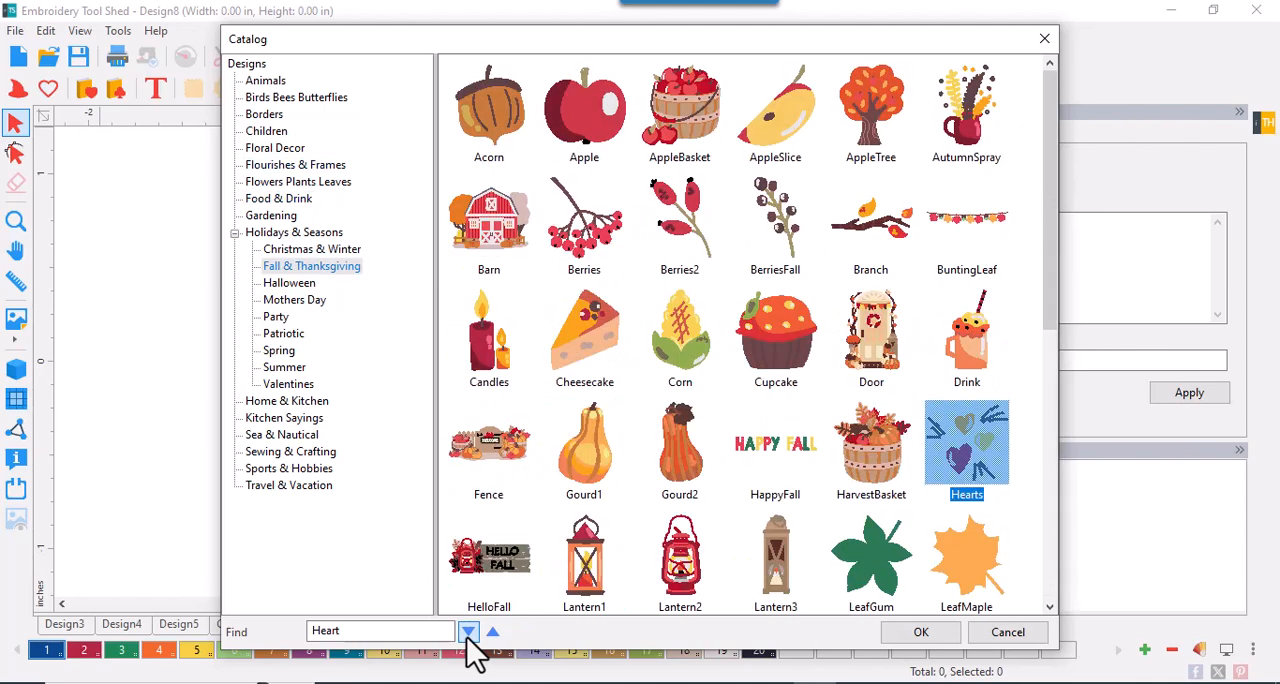
{"action": "left_click", "coordinate": [284, 332]}
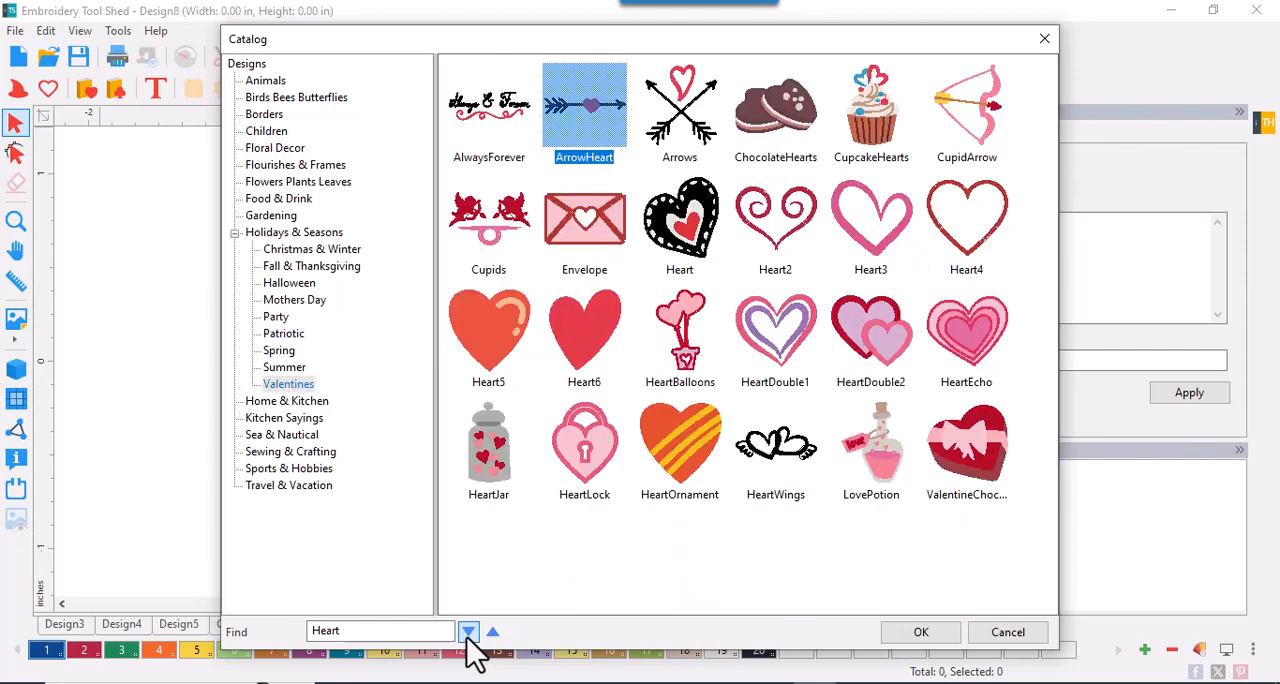
{"action": "left_click", "coordinate": [680, 218]}
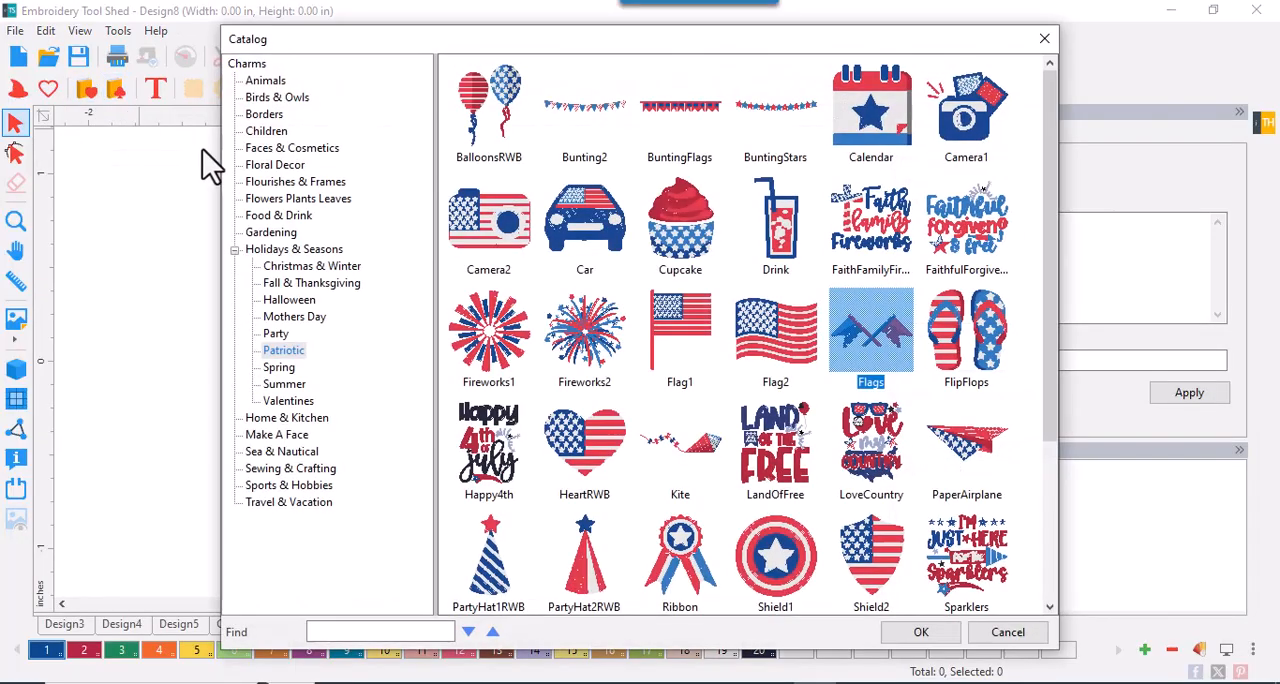
Browse the Christmas & Winter charms under Holidays & Seasons, then the Home & Kitchen charms.
{"action": "left_click", "coordinate": [294, 248]}
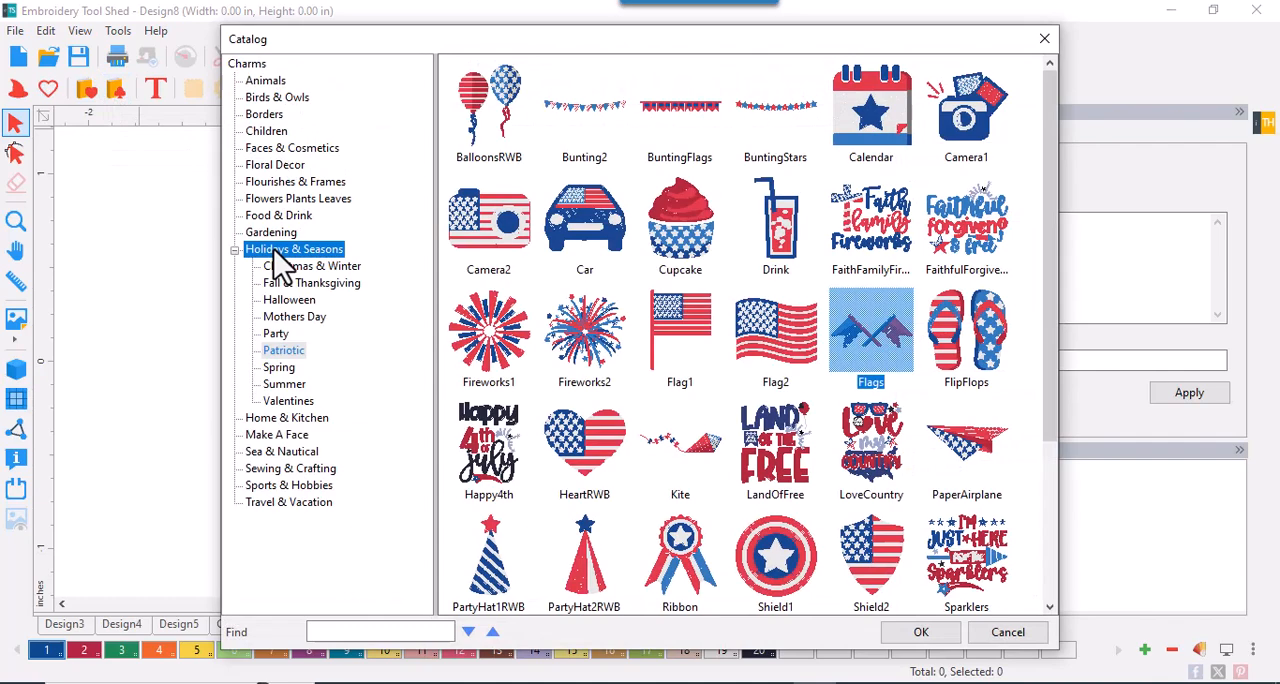
{"action": "left_click", "coordinate": [312, 266]}
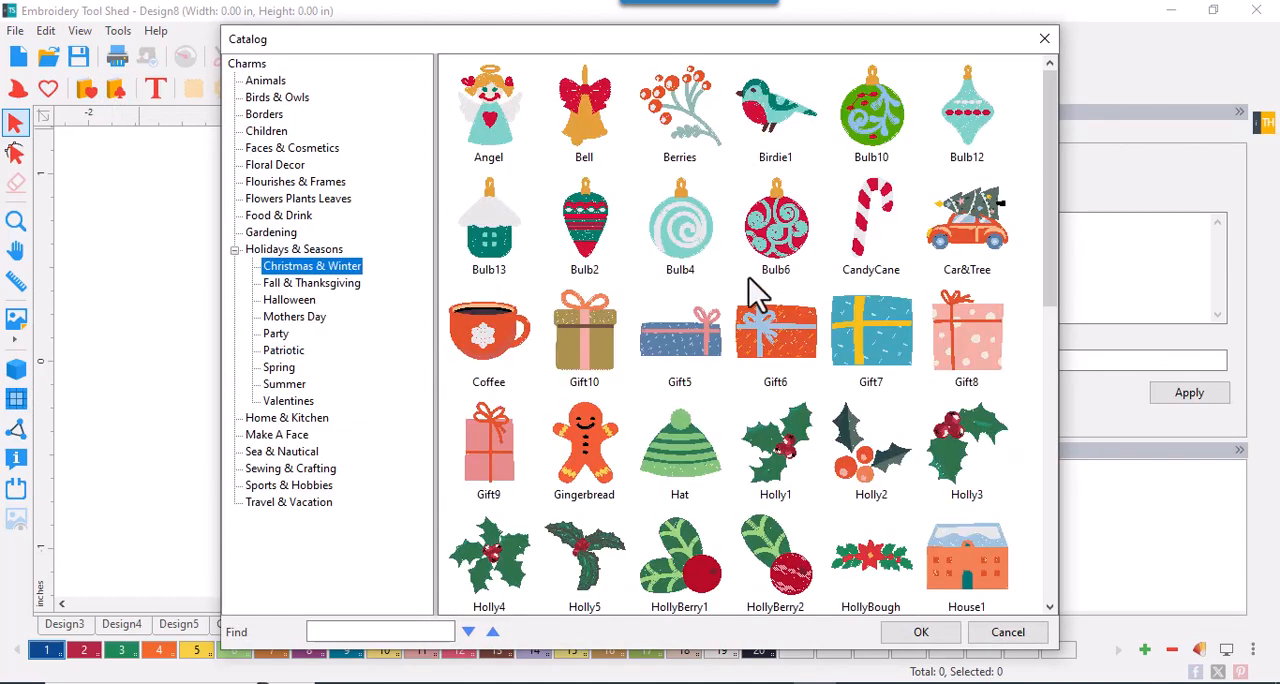
{"action": "scroll", "scroll_direction": "down", "scroll_amount": 3}
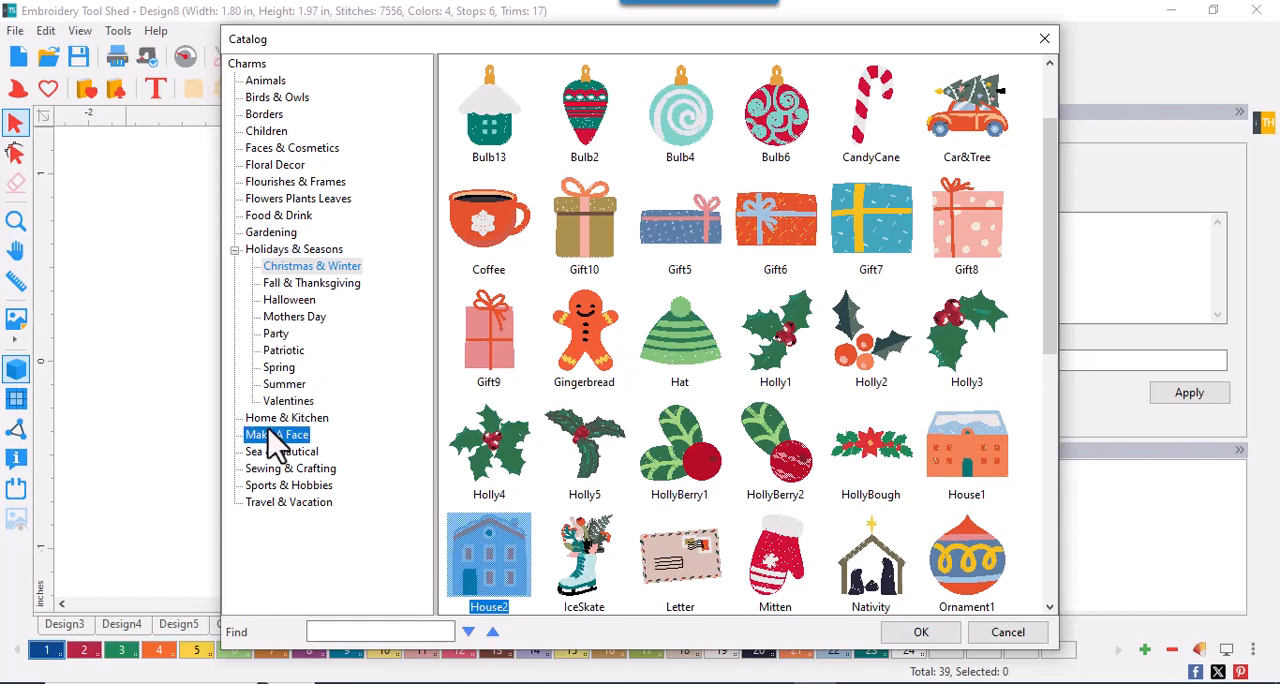
{"action": "left_click", "coordinate": [288, 416]}
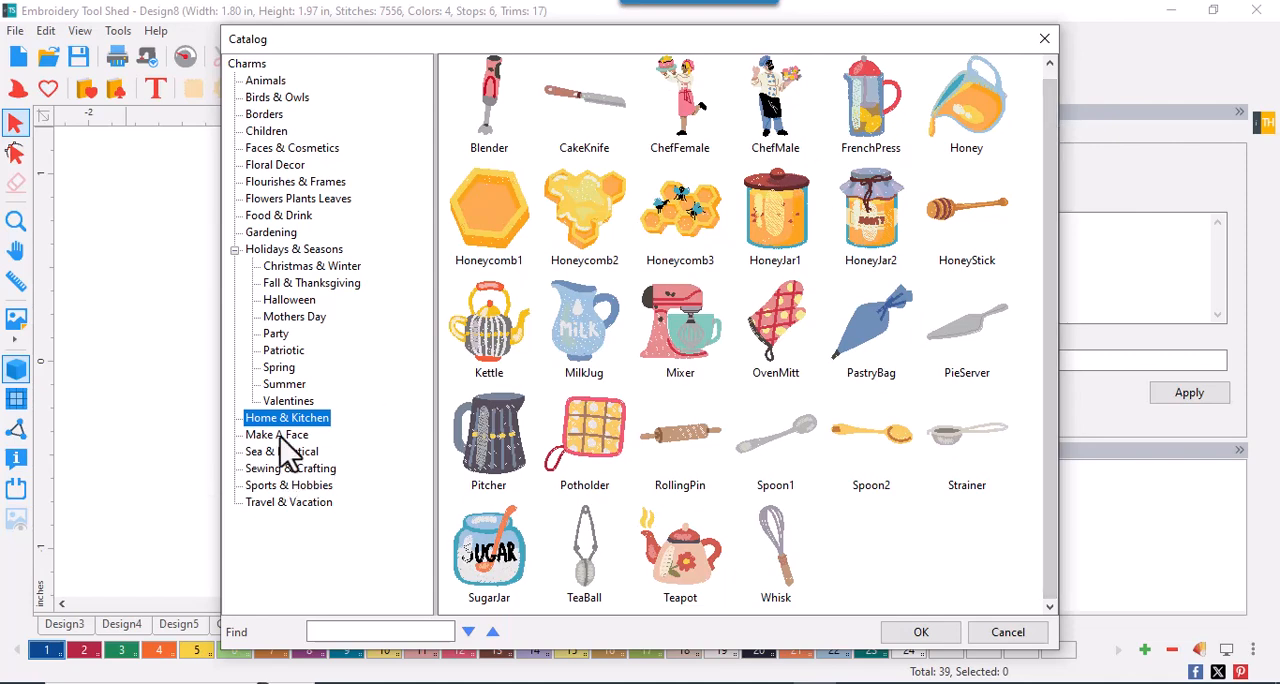
Browse the Sea & Nautical charms past Fish down to the last one, Wave.
{"action": "left_click", "coordinate": [280, 452]}
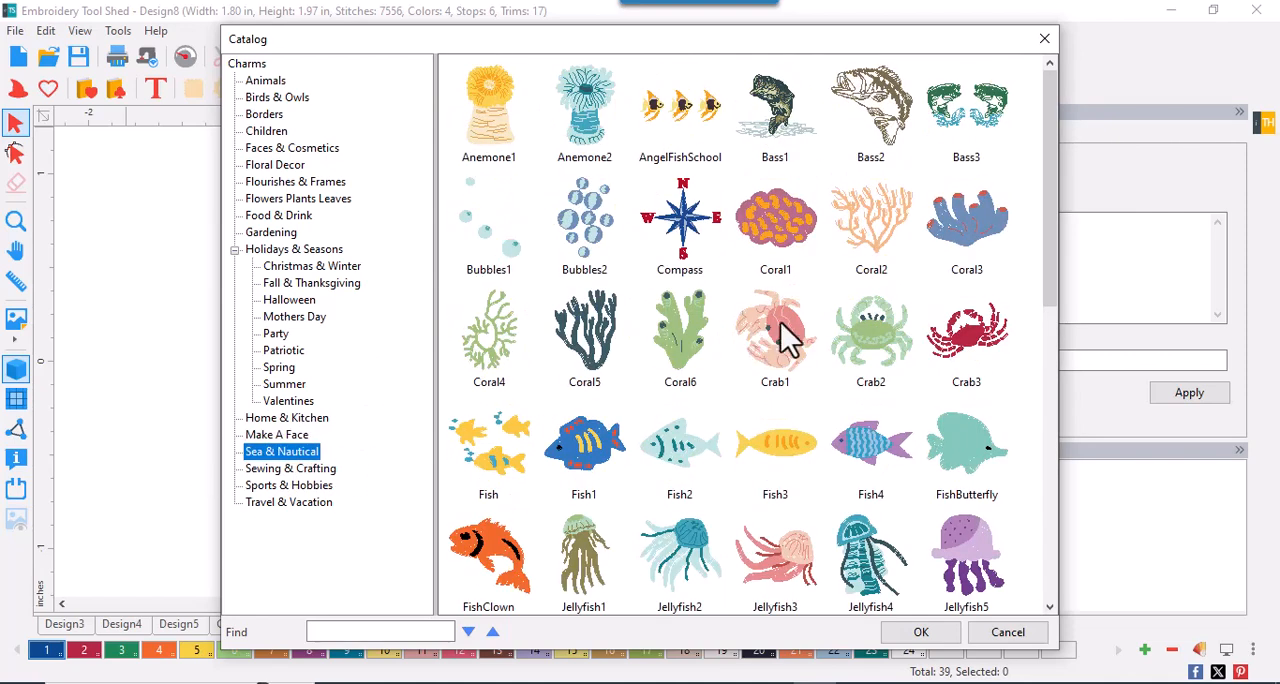
{"action": "scroll", "scroll_direction": "down", "scroll_amount": 3}
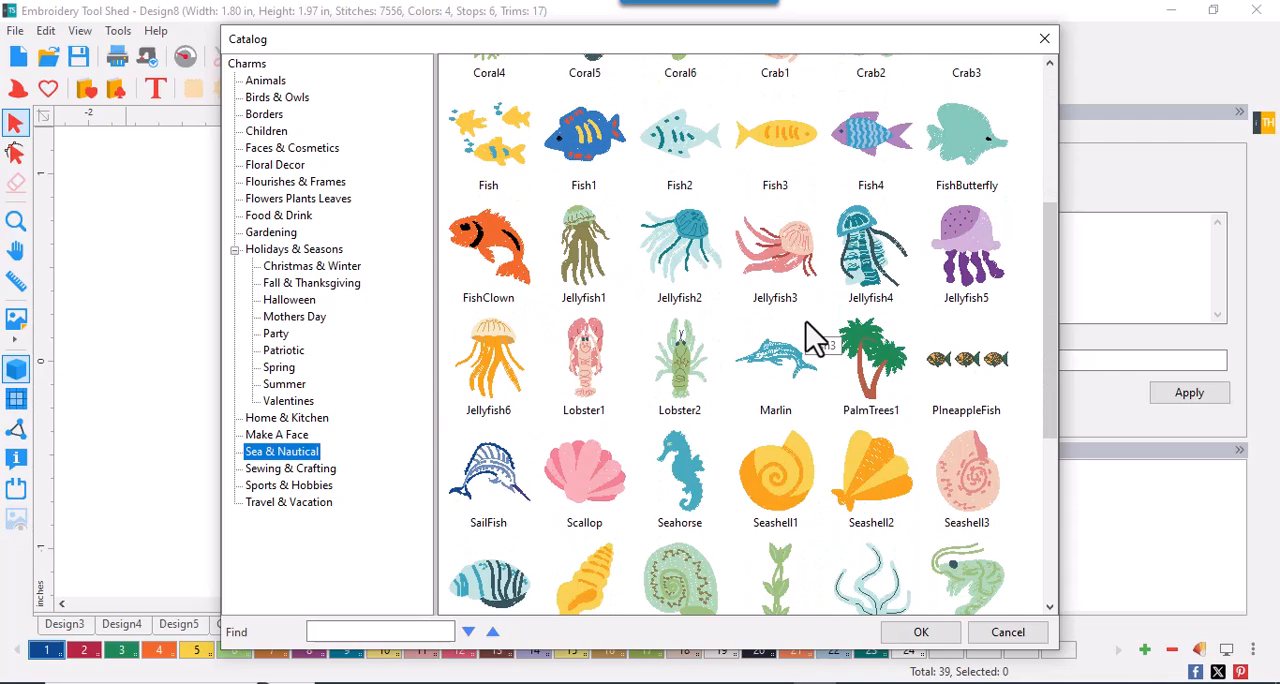
{"action": "left_click", "coordinate": [680, 360]}
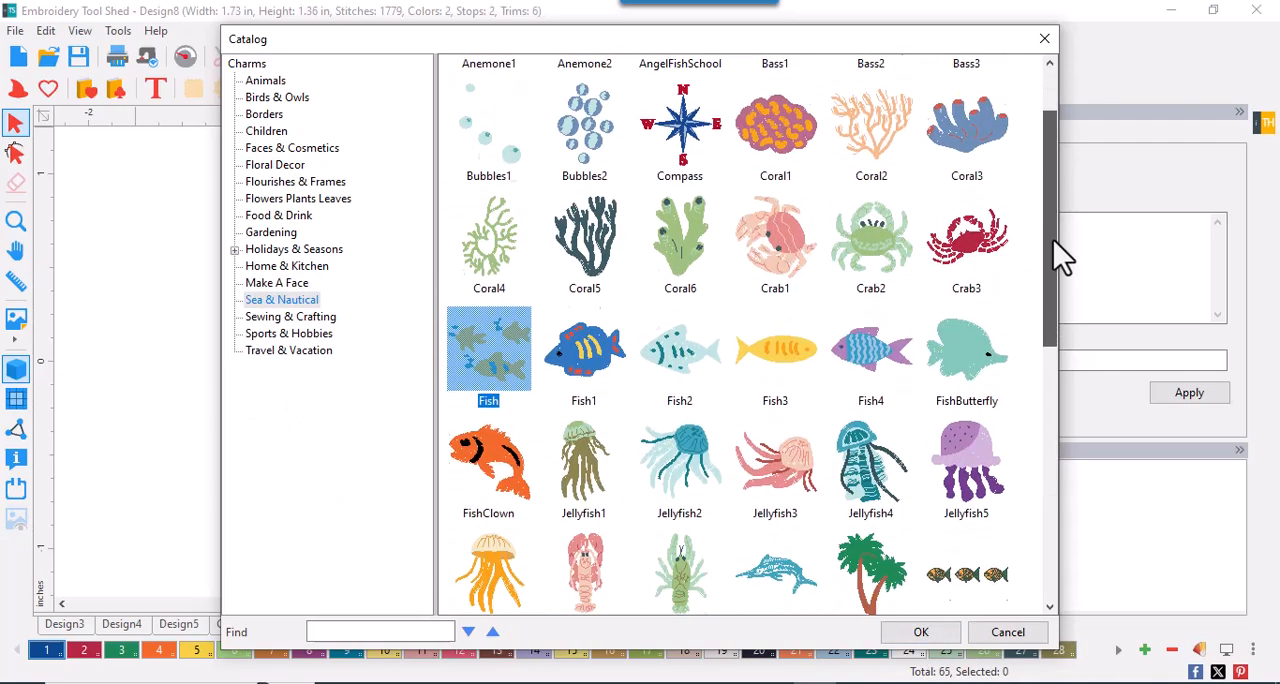
{"action": "scroll", "scroll_direction": "down", "scroll_amount": 3}
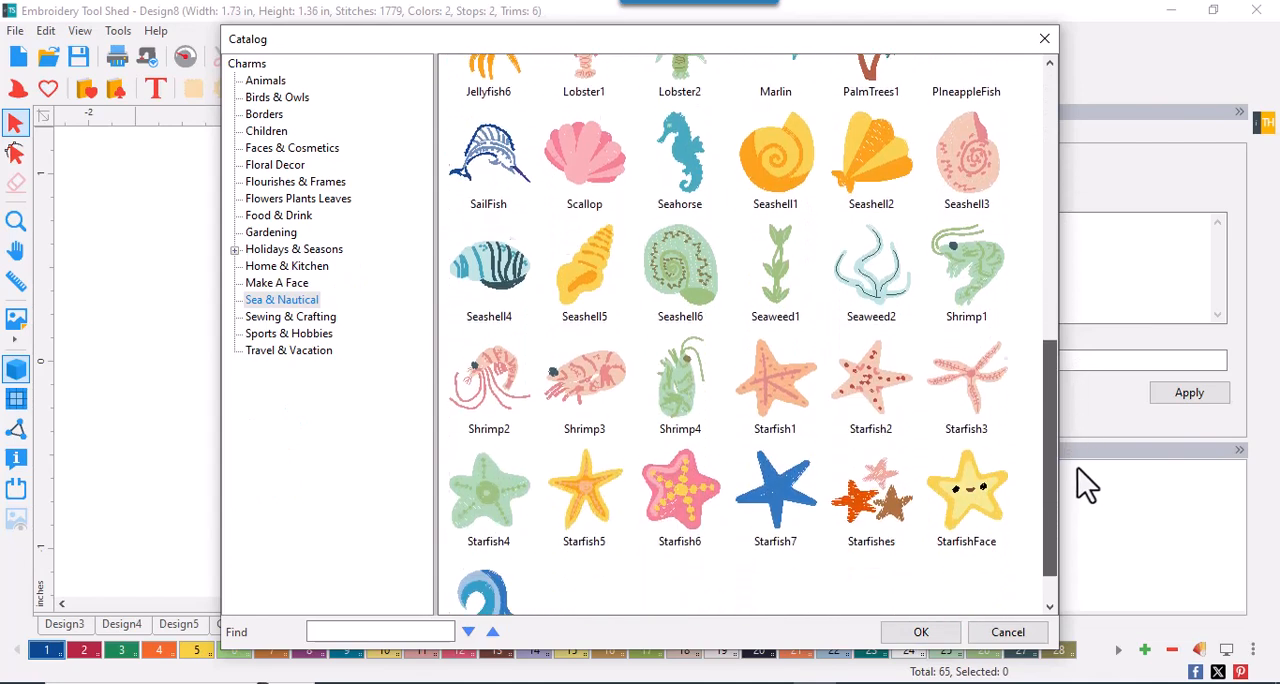
{"action": "scroll", "scroll_direction": "down", "scroll_amount": 3}
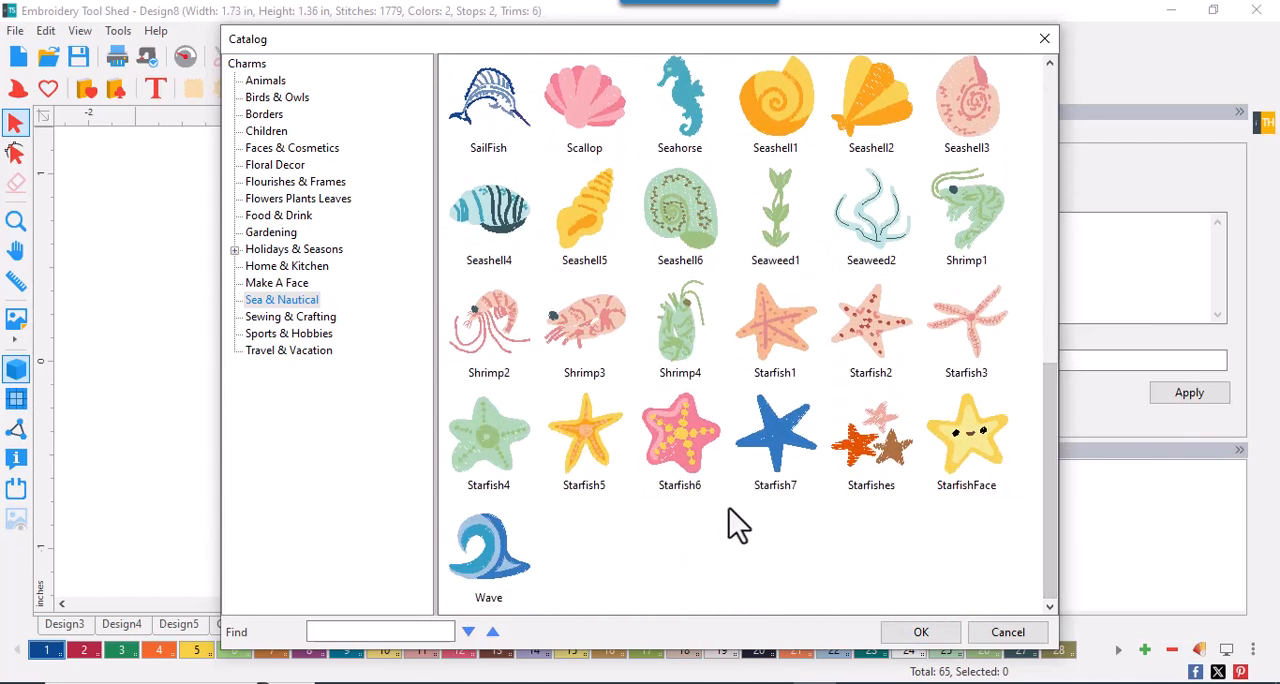
Scroll through the Sewing & Crafting charms: buttons, pincushions, scissors, thimbles.
{"action": "left_click", "coordinate": [290, 316]}
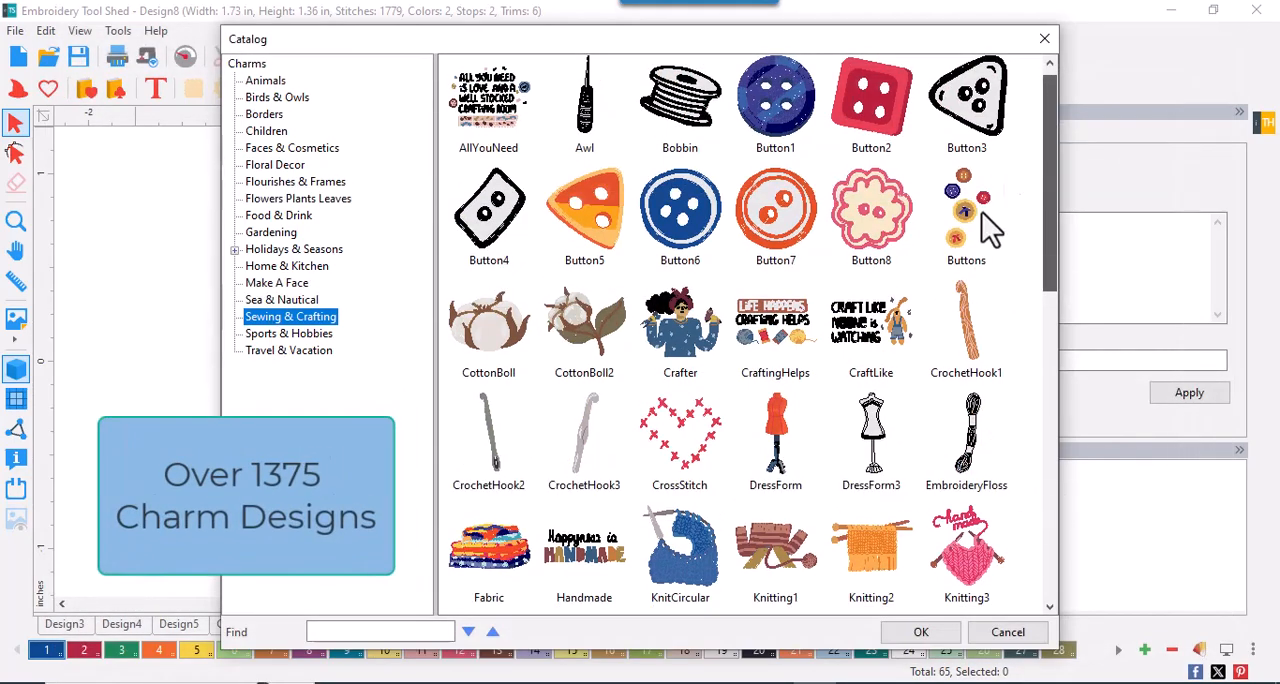
{"action": "scroll", "scroll_direction": "down", "scroll_amount": 3}
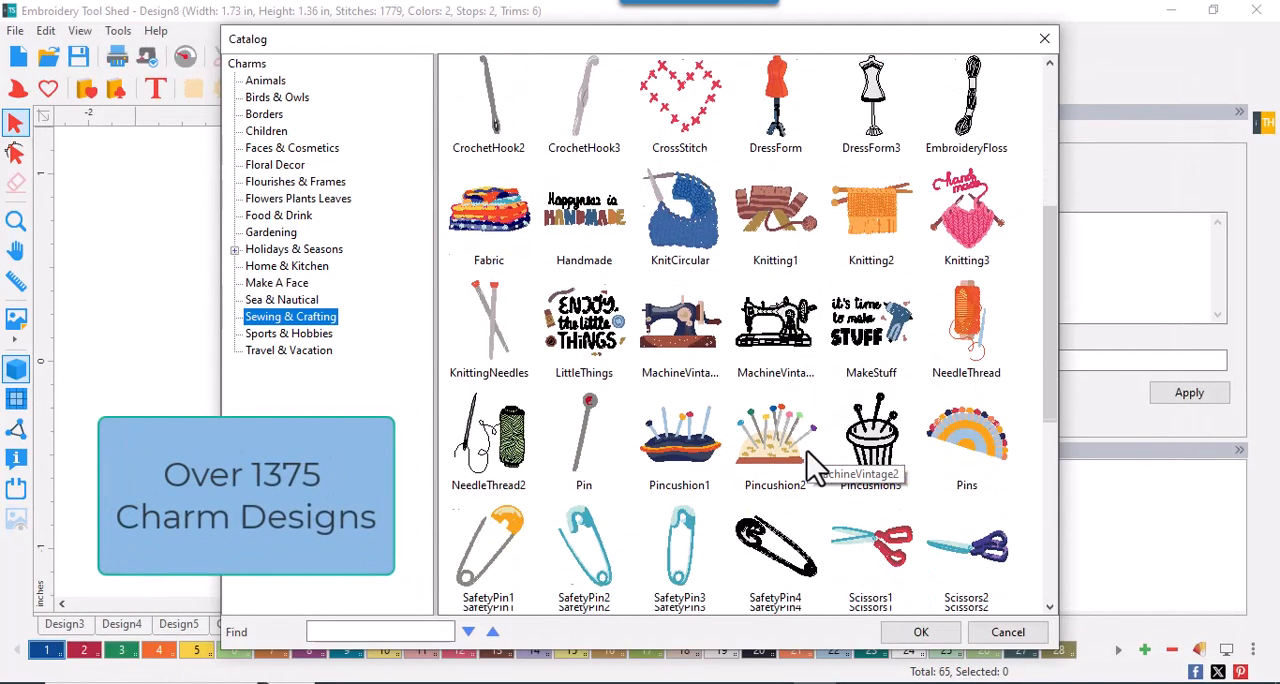
{"action": "scroll", "scroll_direction": "down", "scroll_amount": 3}
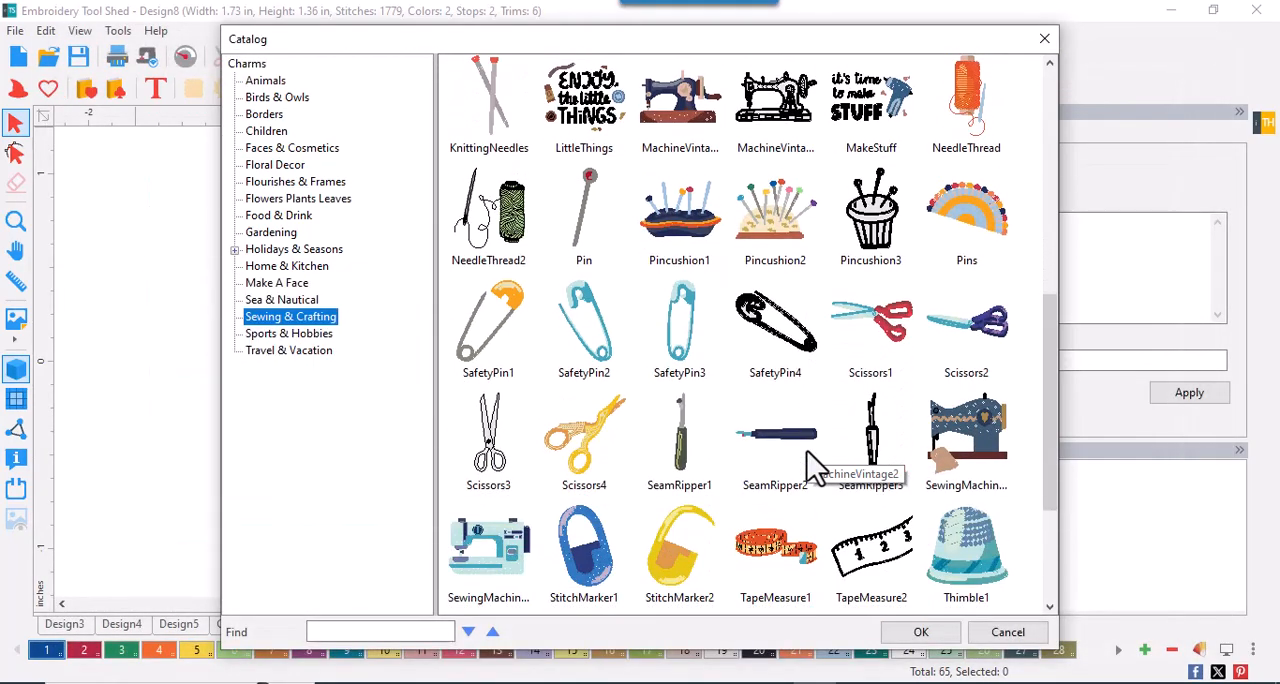
{"action": "scroll", "scroll_direction": "down", "scroll_amount": 3}
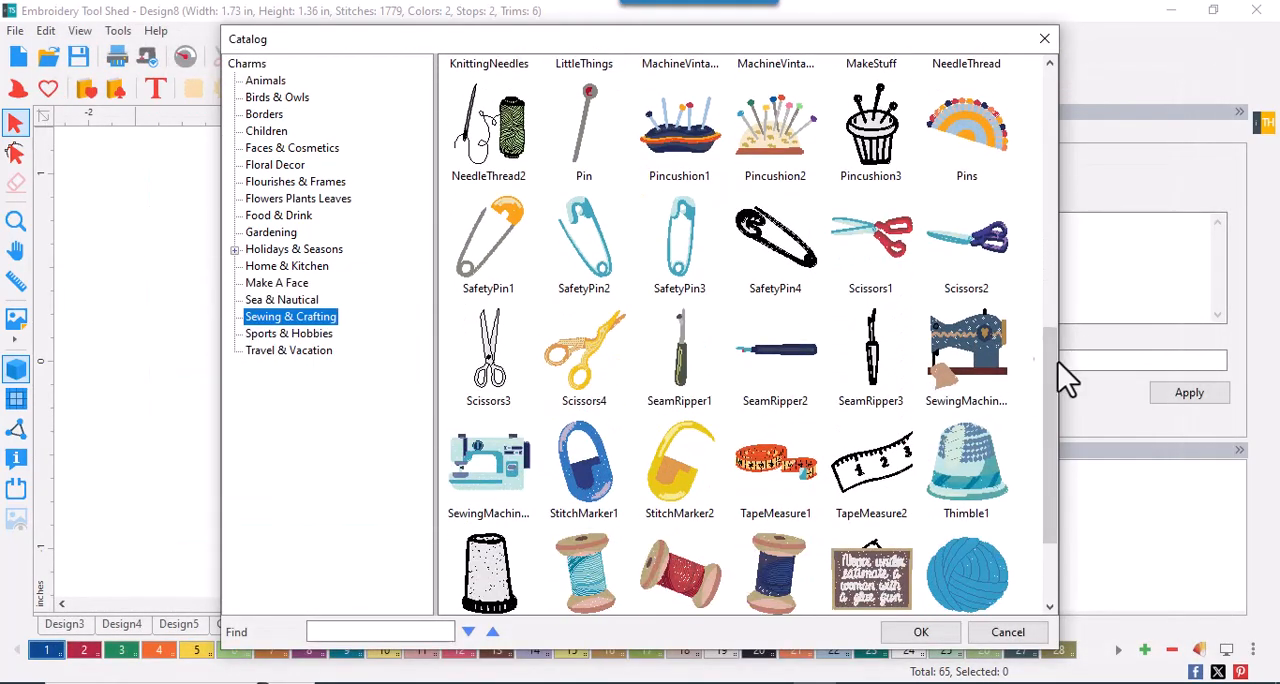
{"action": "scroll", "scroll_direction": "down", "scroll_amount": 3}
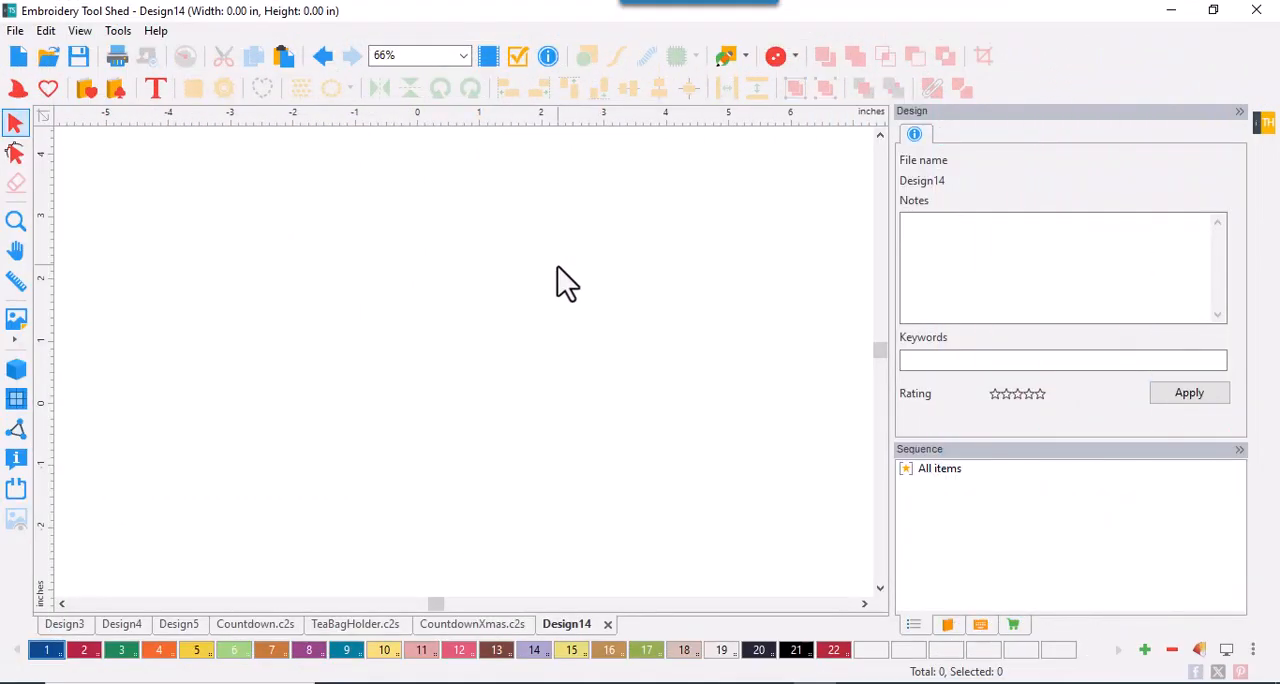
{"action": "mouse_move", "coordinate": [556, 284]}
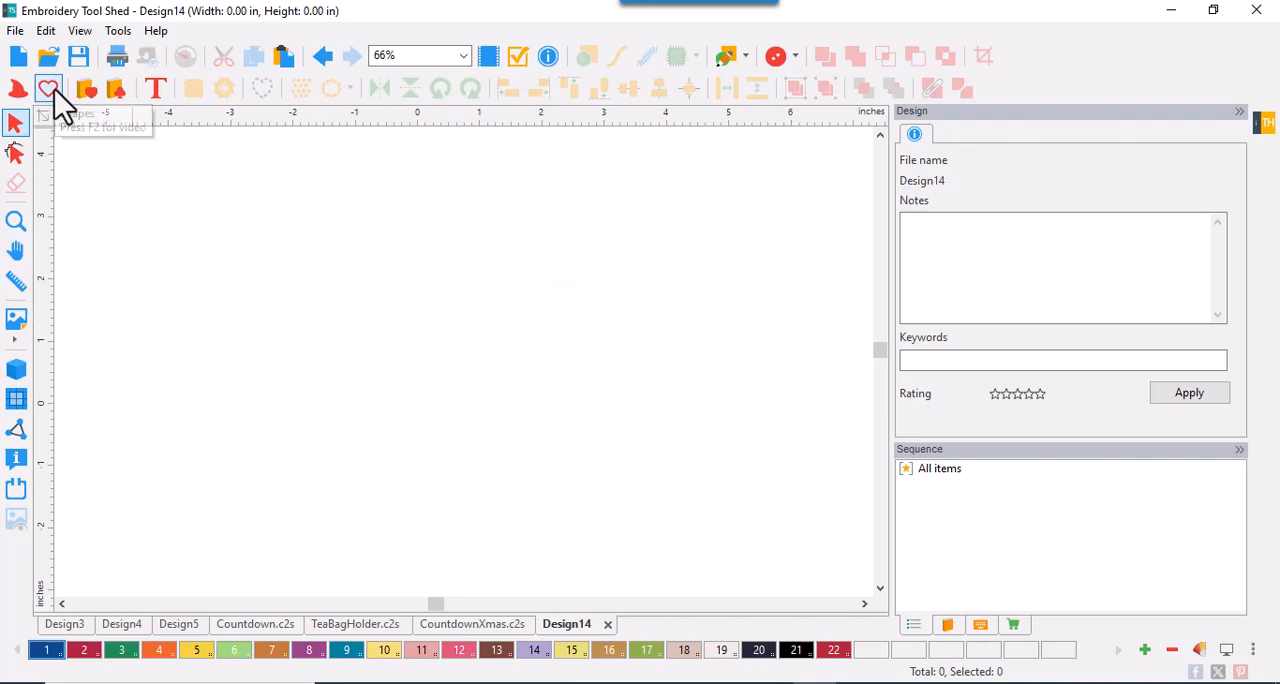
Open the Outlines catalog and view the Borders, Clothes & Accessories, Flora and Food outlines.
{"action": "left_click", "coordinate": [48, 88]}
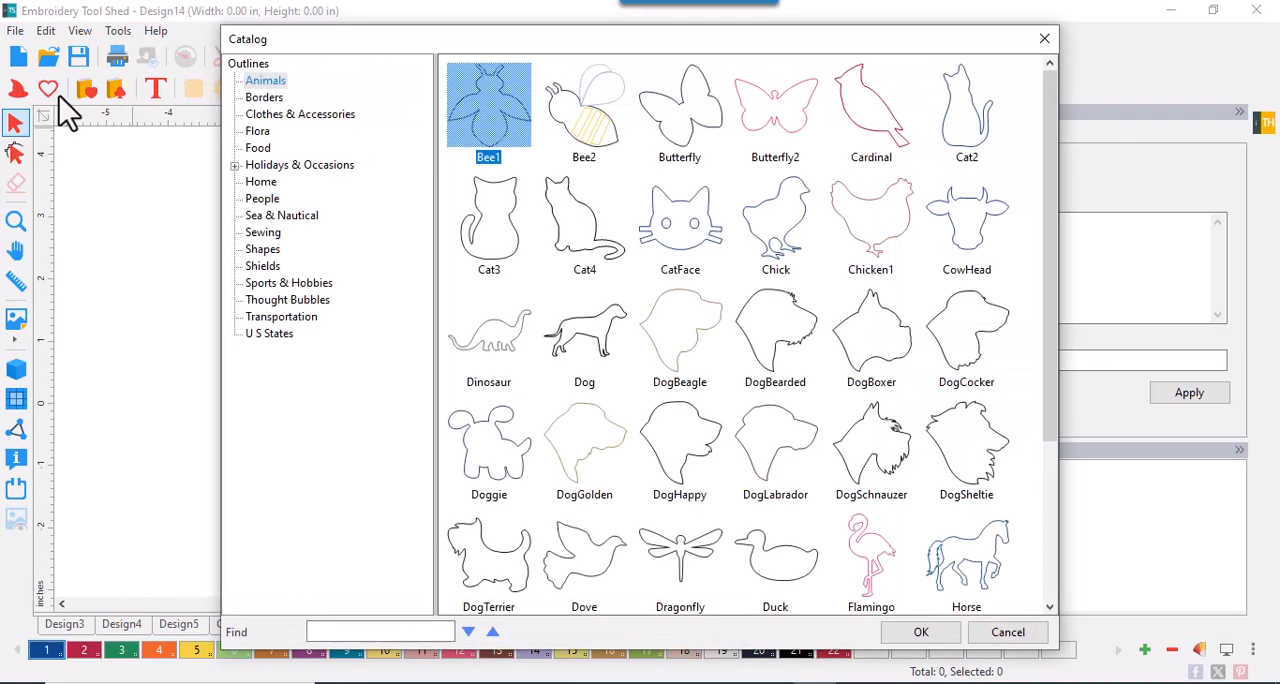
{"action": "mouse_move", "coordinate": [280, 116]}
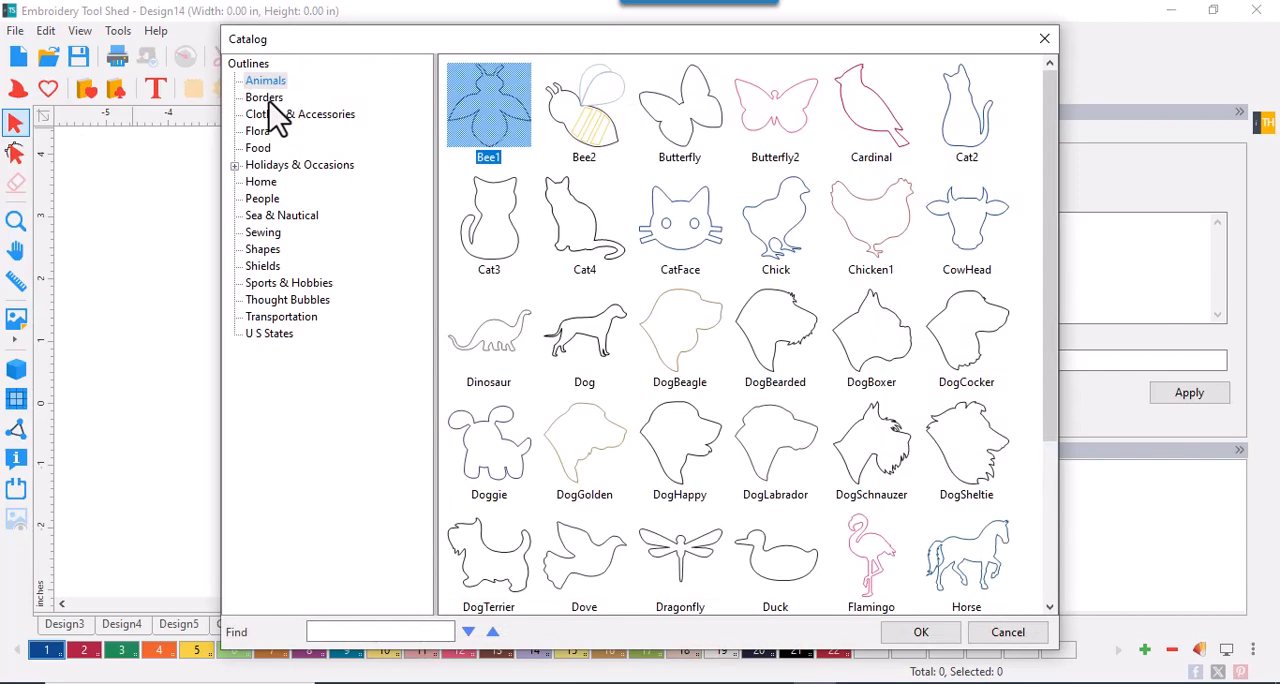
{"action": "left_click", "coordinate": [264, 96]}
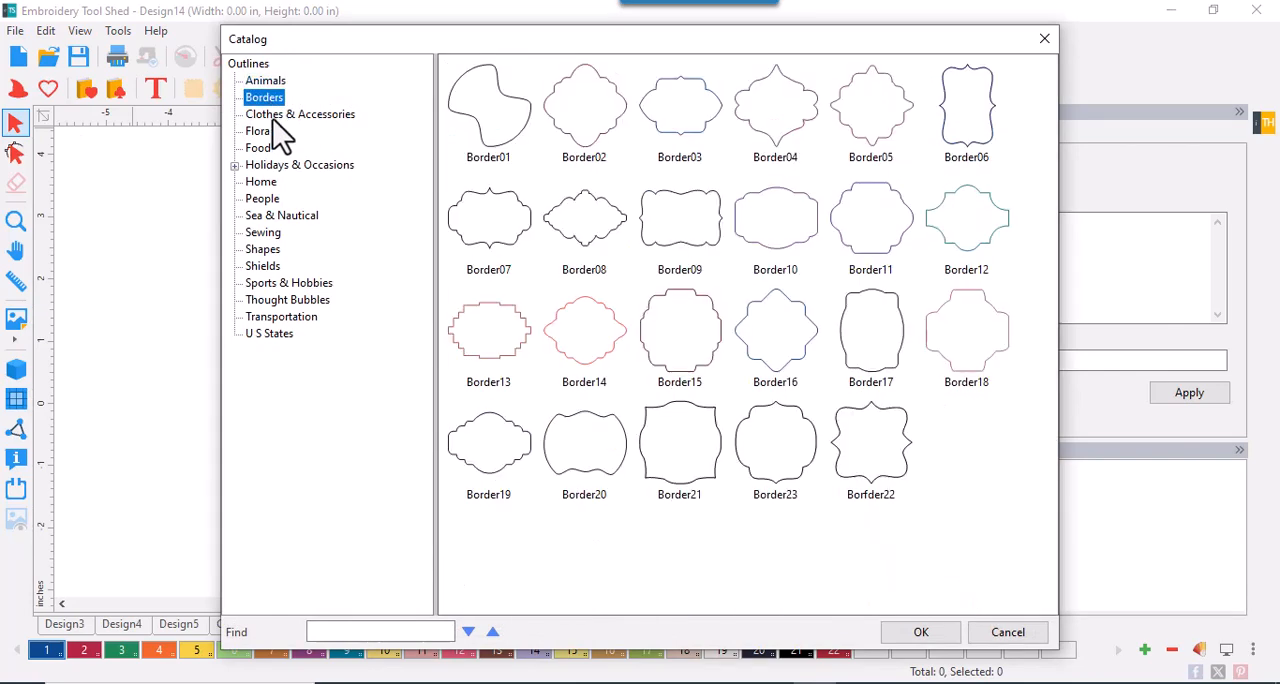
{"action": "left_click", "coordinate": [300, 112]}
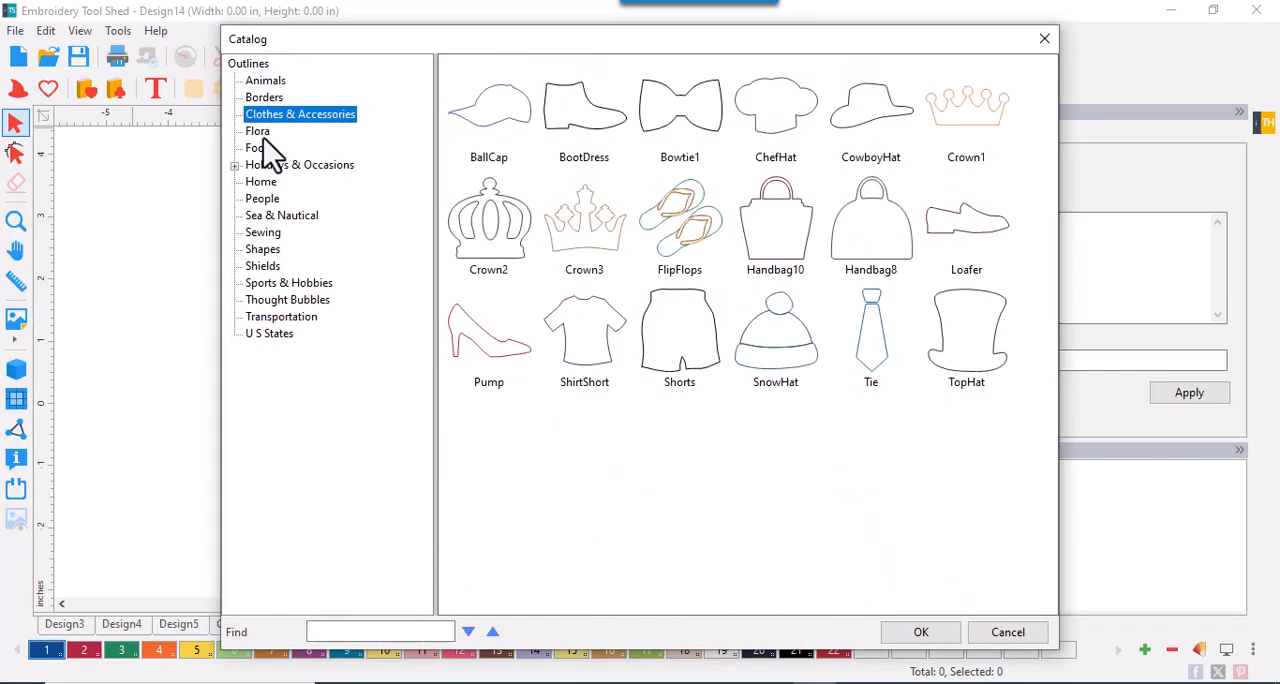
{"action": "left_click", "coordinate": [256, 132]}
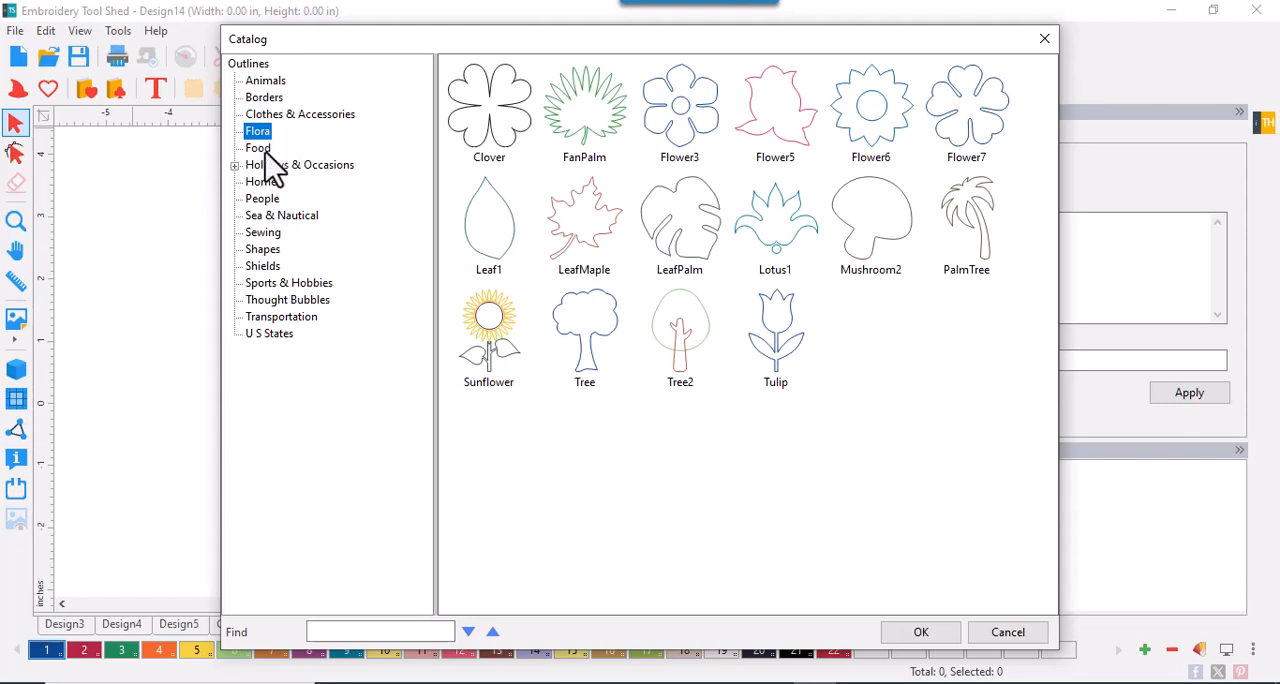
{"action": "left_click", "coordinate": [258, 148]}
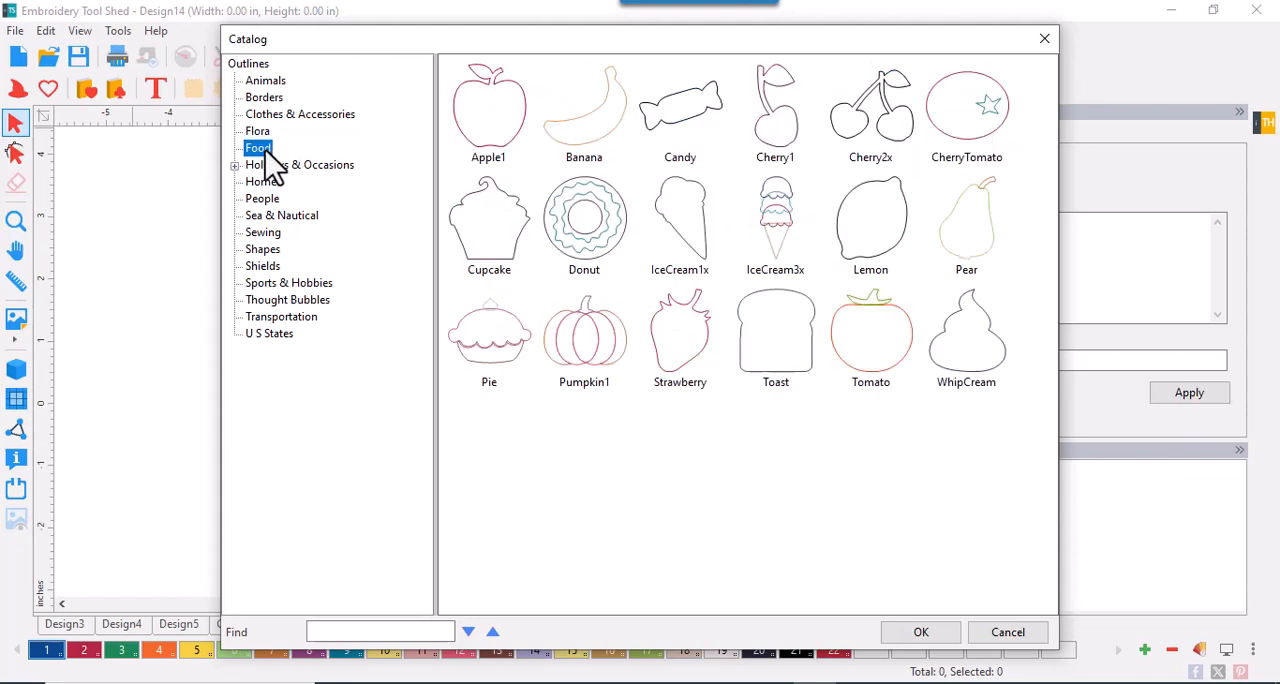
View the Halloween and People outlines, then return to the Animals outlines.
{"action": "left_click", "coordinate": [236, 164]}
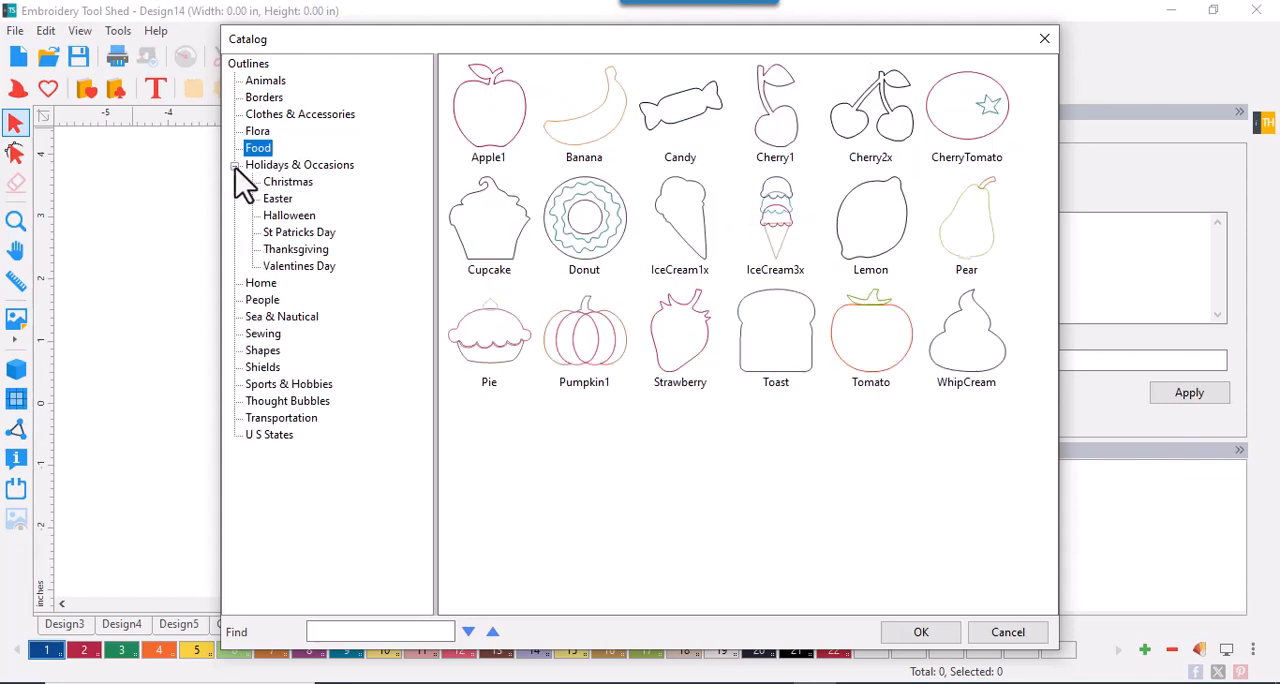
{"action": "left_click", "coordinate": [288, 216]}
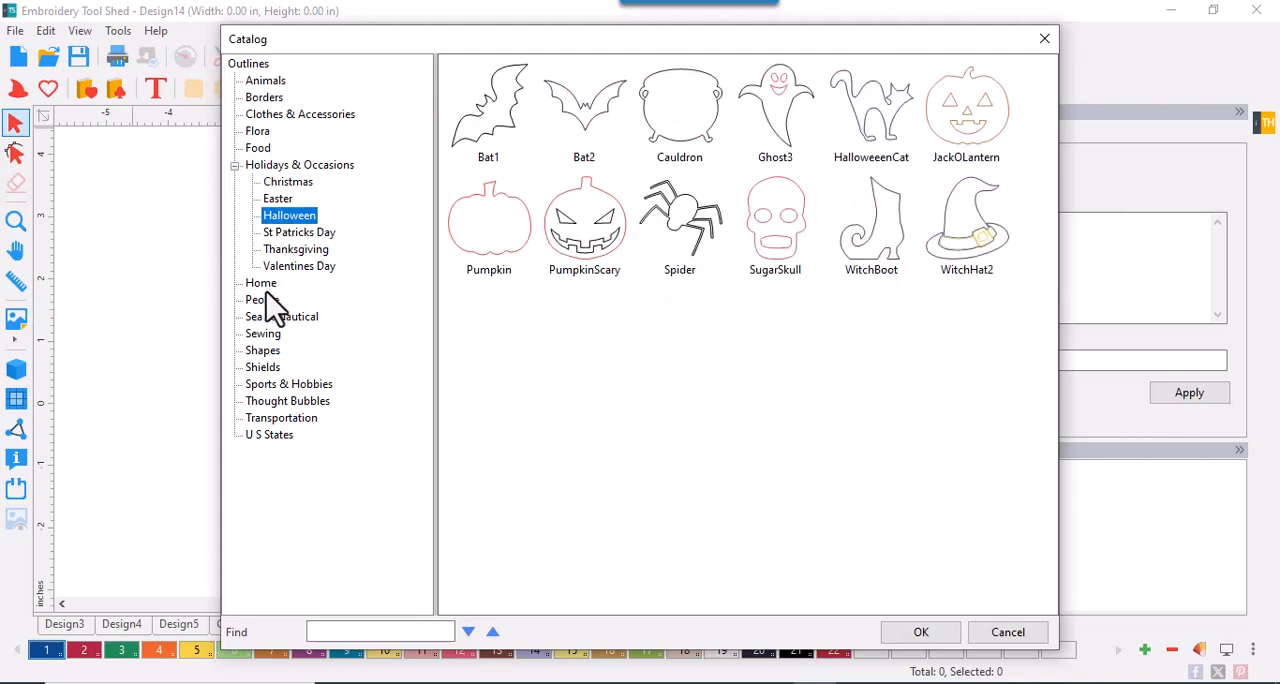
{"action": "left_click", "coordinate": [260, 300]}
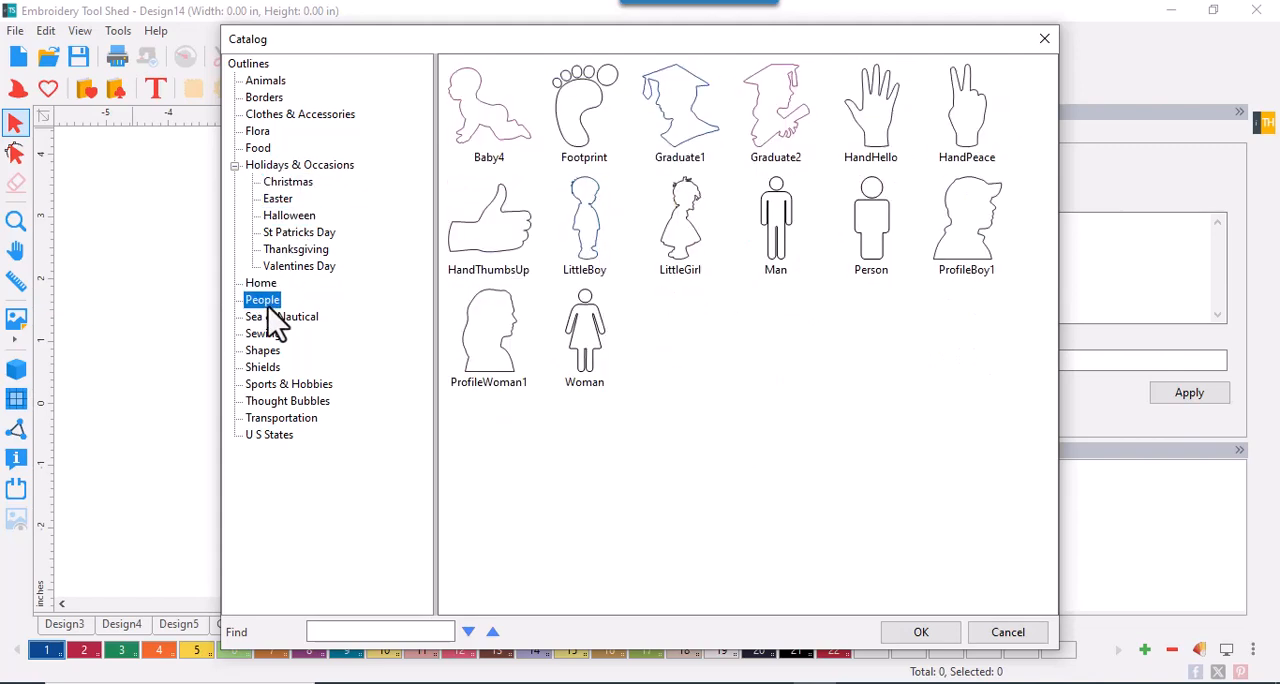
{"action": "left_click", "coordinate": [264, 80]}
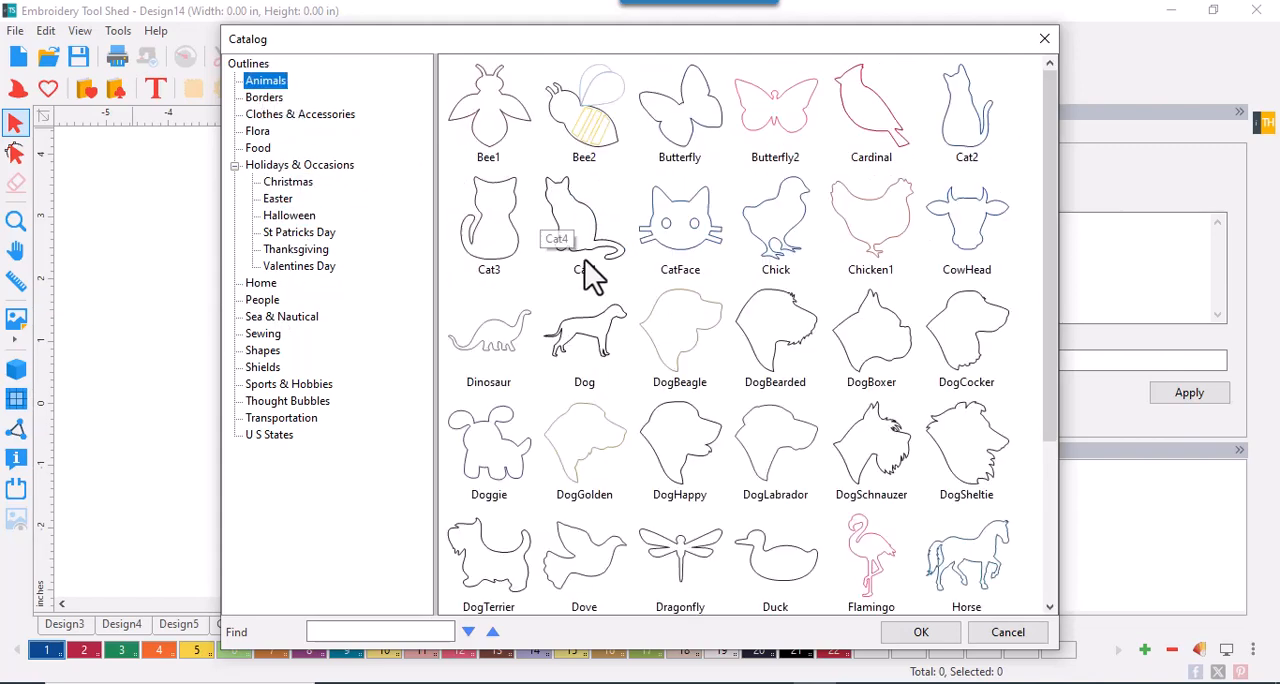
Add the Hummingbird outline from the Animals list onto the Design14 canvas.
{"action": "scroll", "scroll_direction": "down", "scroll_amount": 3}
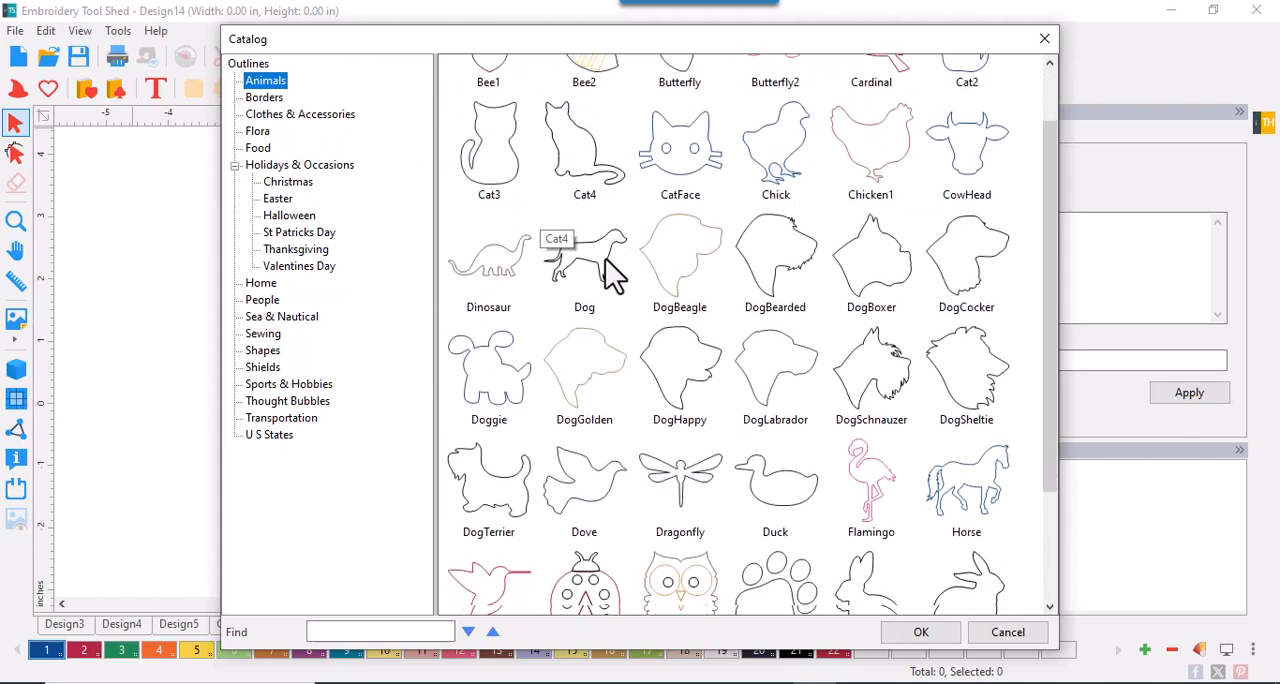
{"action": "scroll", "scroll_direction": "down", "scroll_amount": 3}
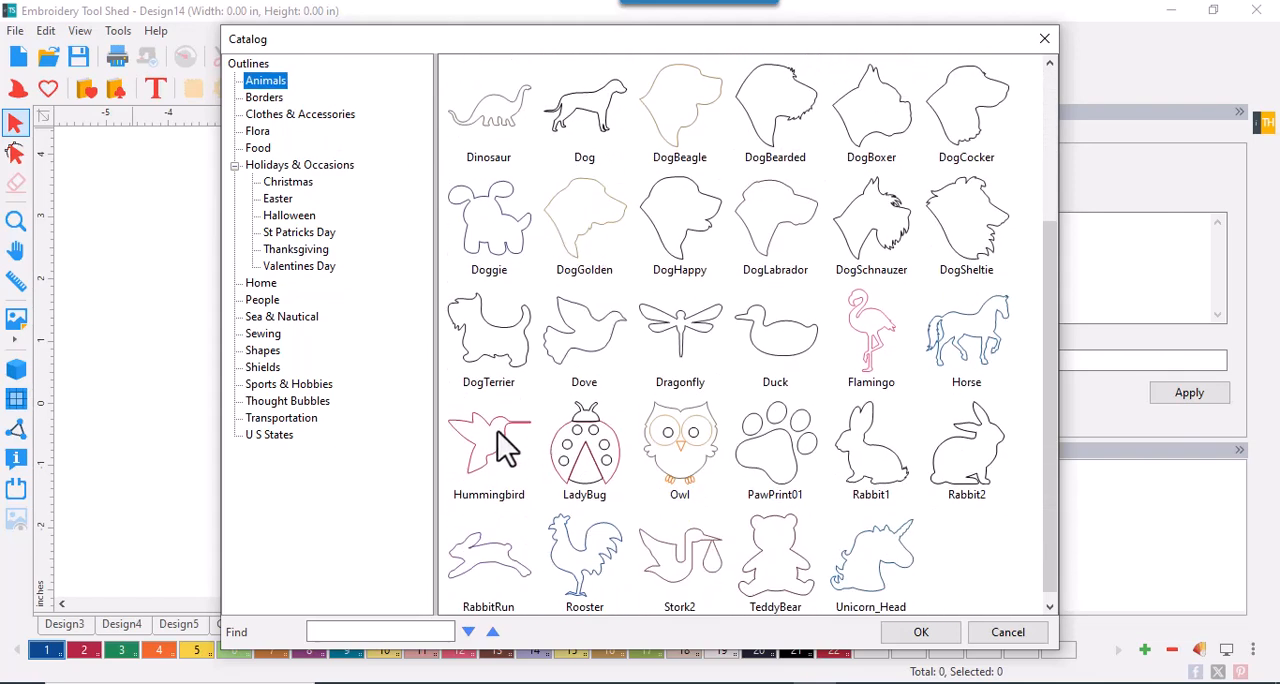
{"action": "left_click", "coordinate": [488, 444]}
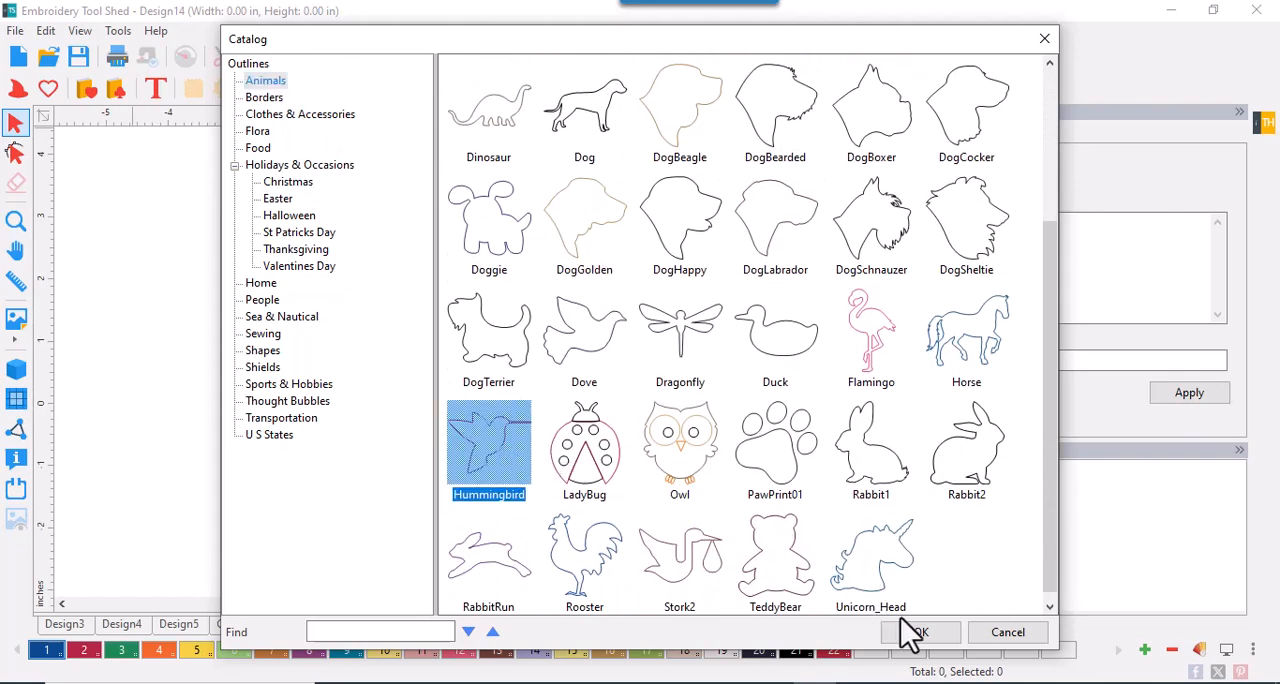
{"action": "left_click", "coordinate": [918, 632]}
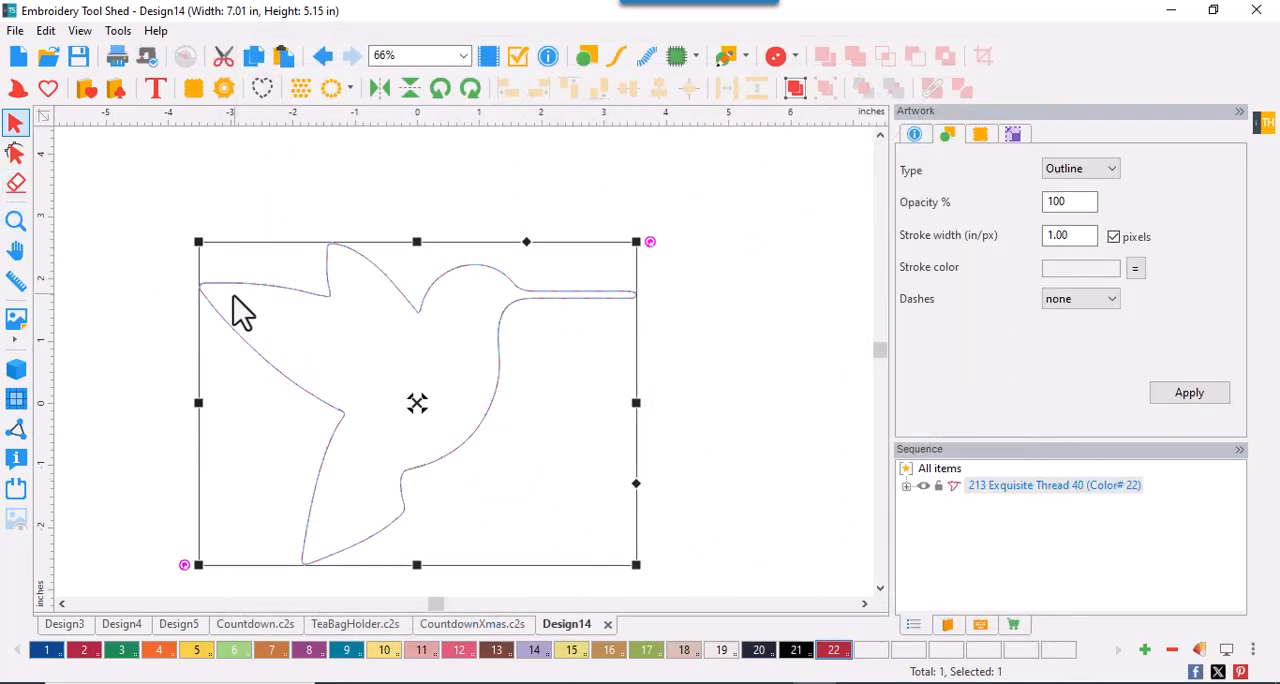
{"action": "mouse_move", "coordinate": [18, 186]}
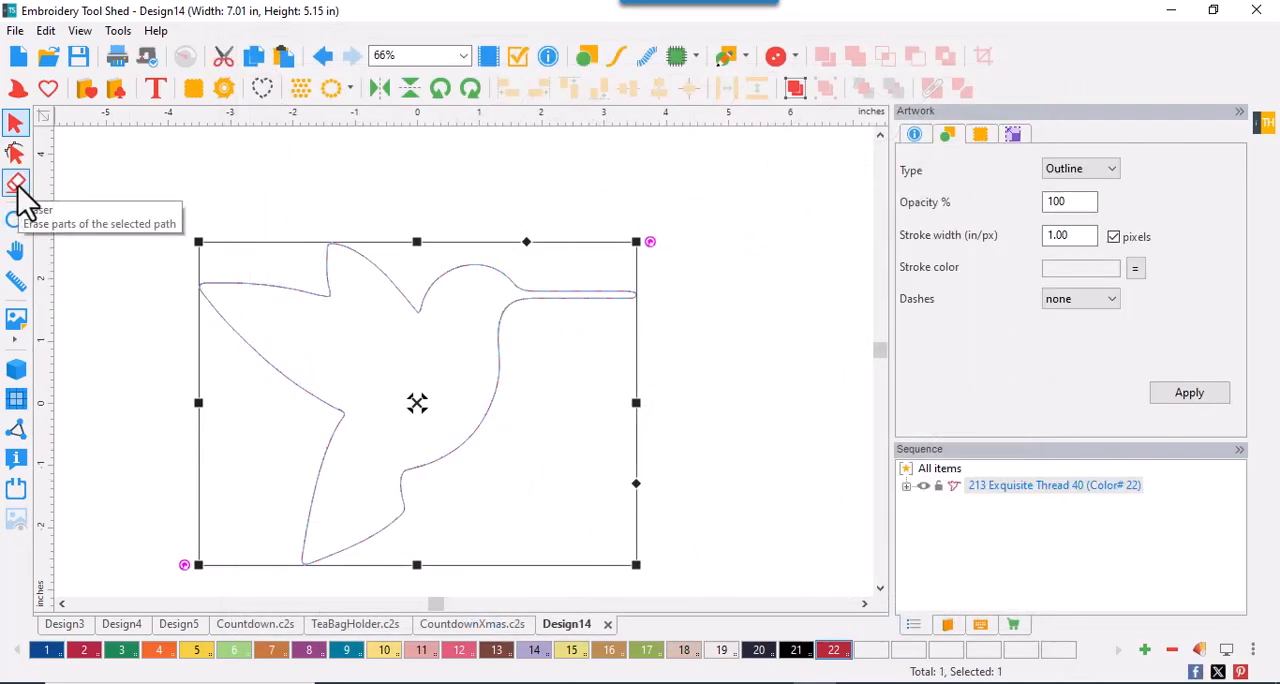
Erase the hummingbird's long beak and show the outline's editable nodes.
{"action": "left_click", "coordinate": [16, 182]}
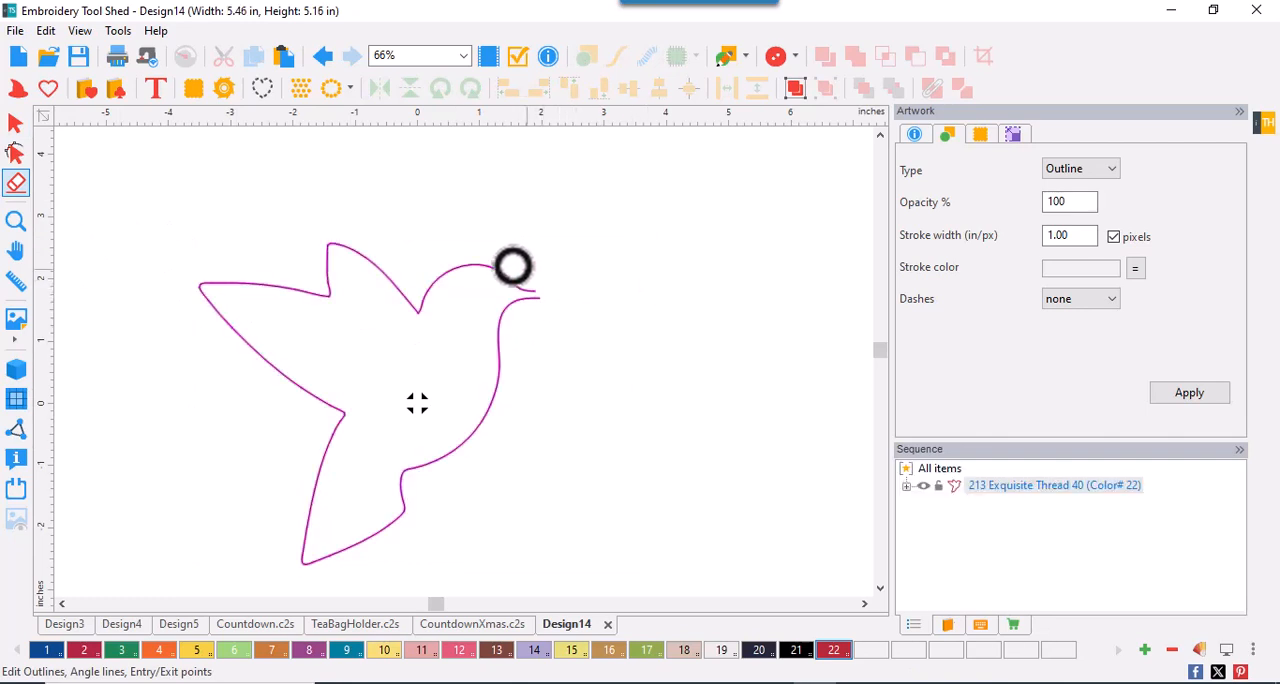
{"action": "left_click", "coordinate": [16, 152]}
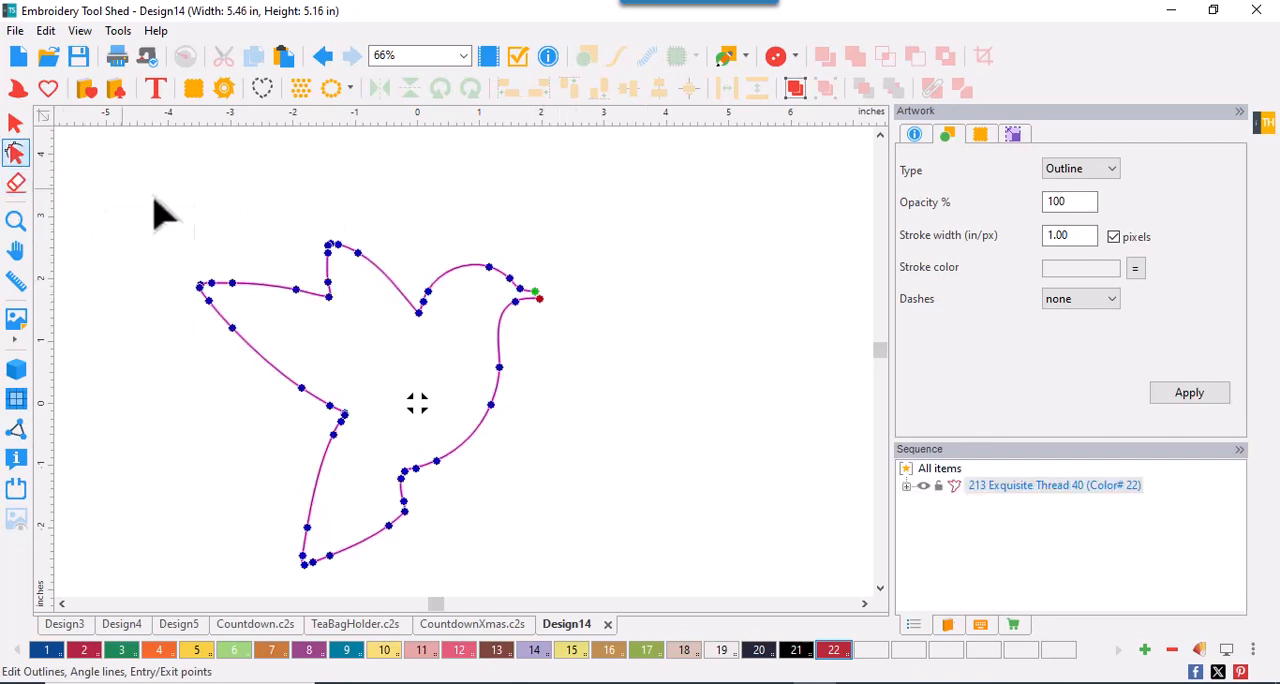